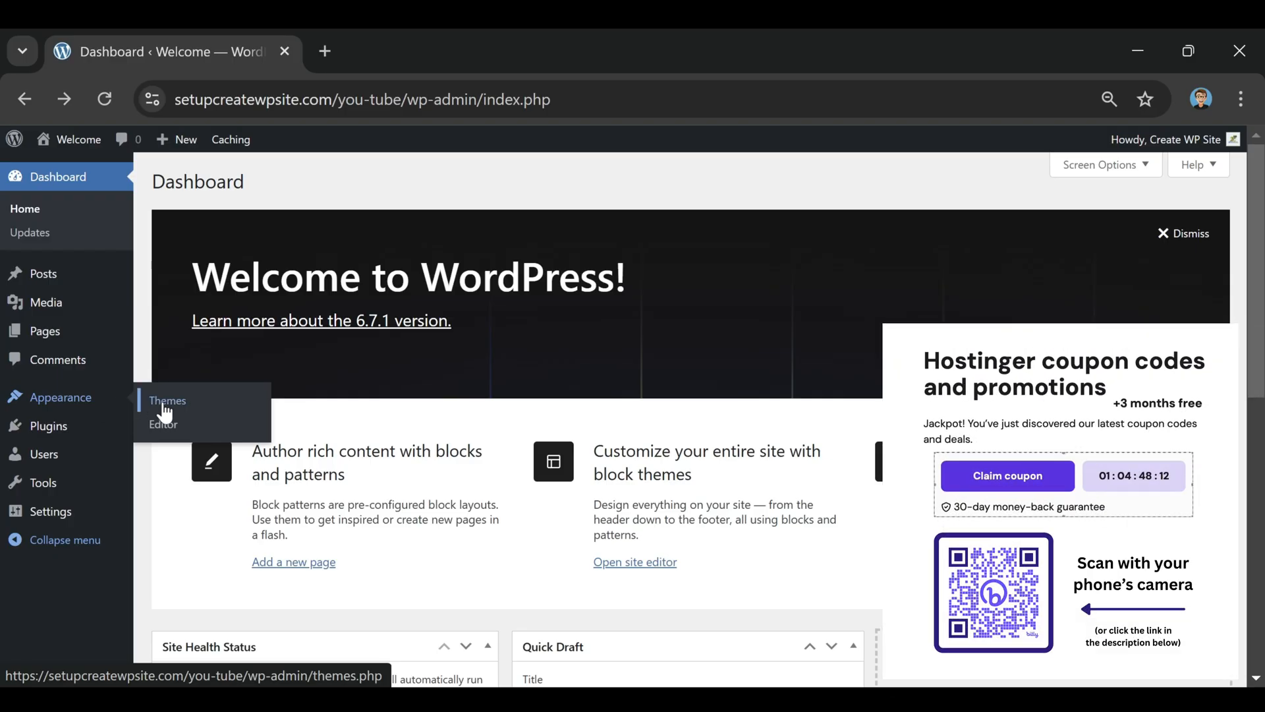
- Open Appearance > Themes and scroll through the three installed themes
{"action": "left_click", "coordinate": [167, 402]}
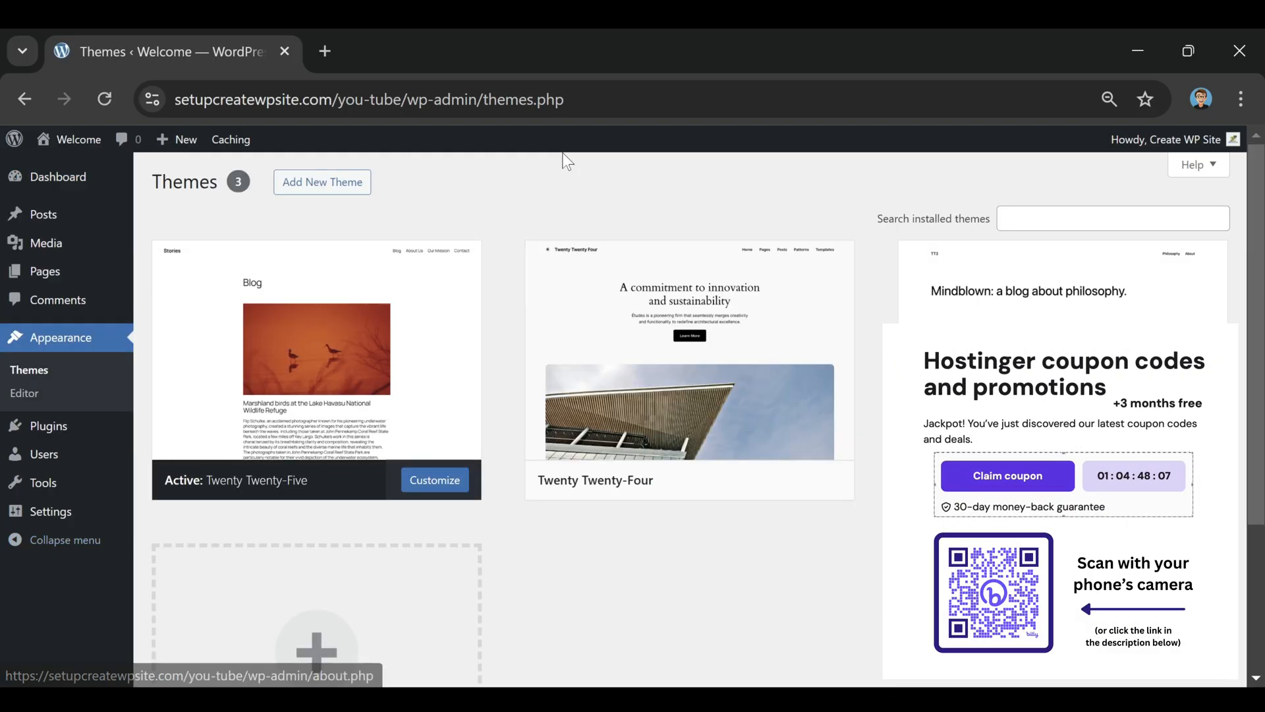
{"action": "mouse_move", "coordinate": [316, 352]}
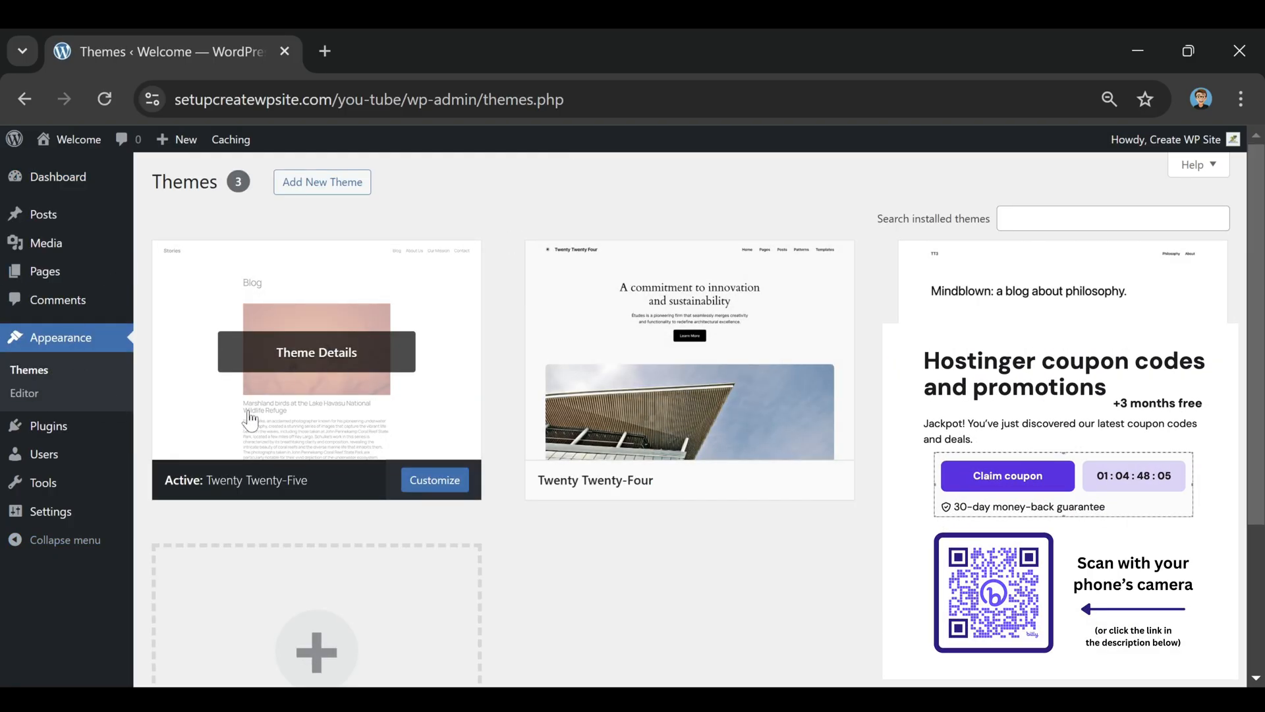
{"action": "mouse_move", "coordinate": [439, 526]}
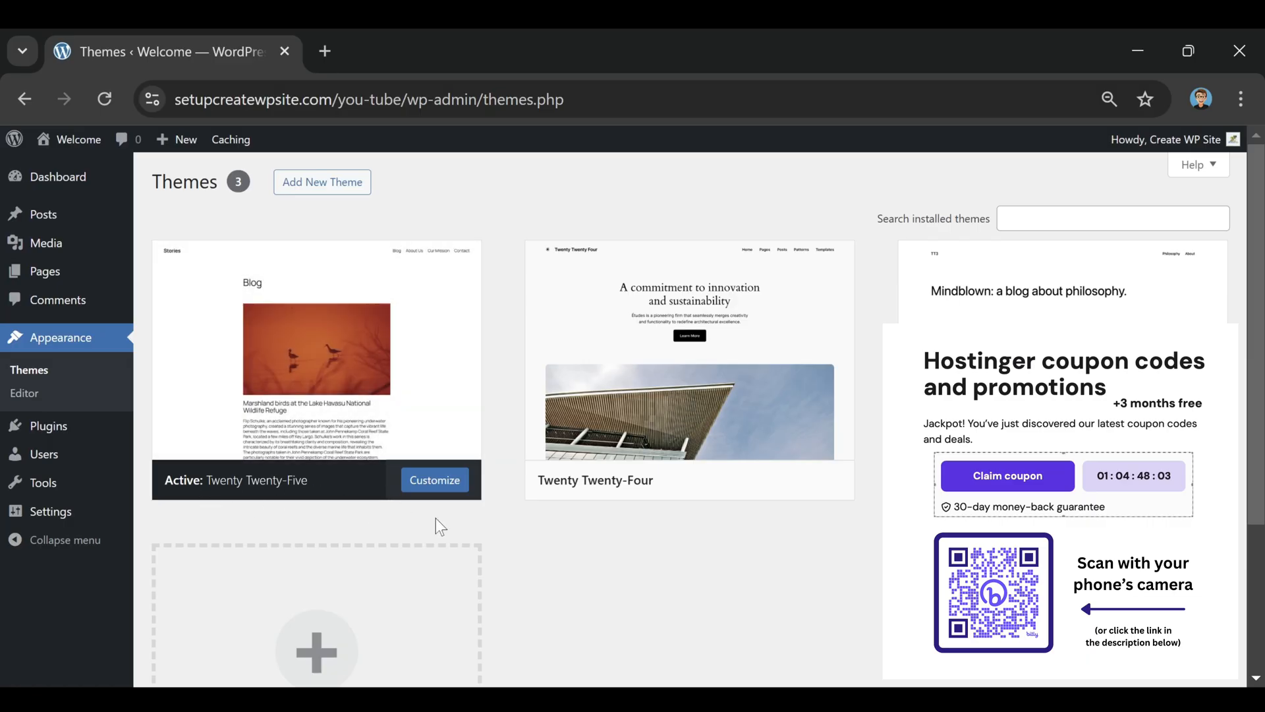
{"action": "mouse_move", "coordinate": [600, 547]}
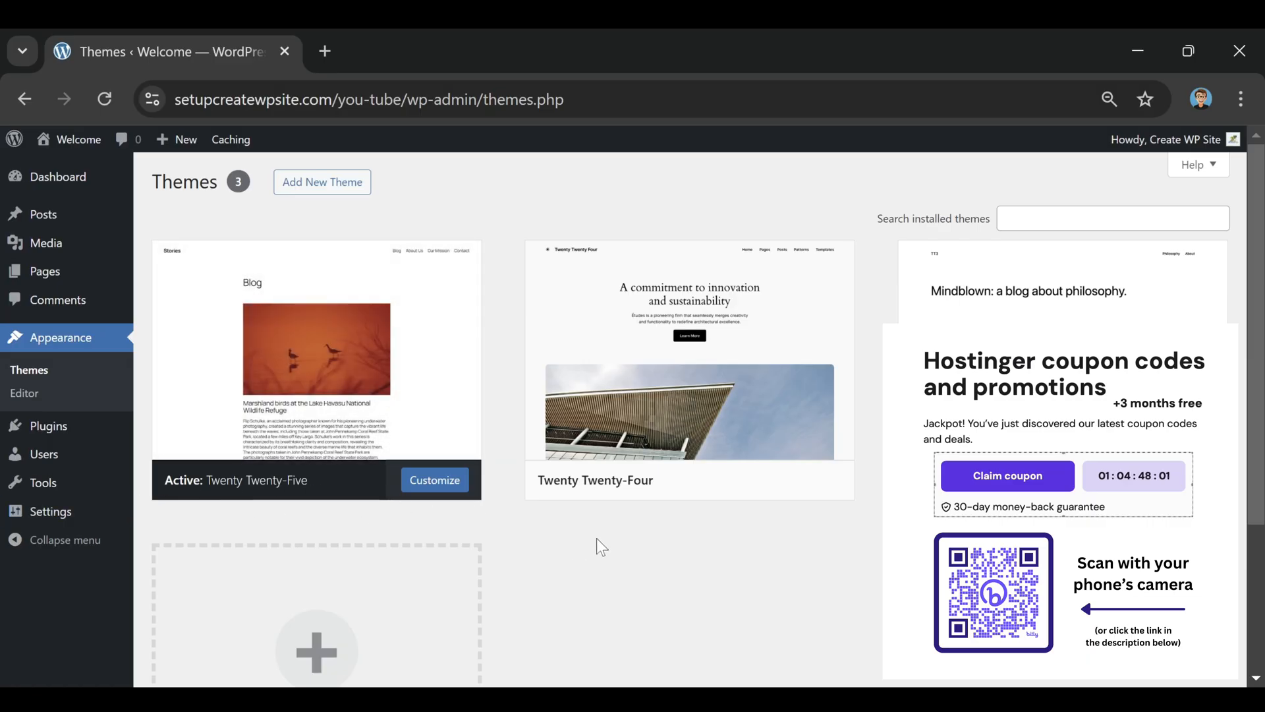
{"action": "mouse_move", "coordinate": [316, 629]}
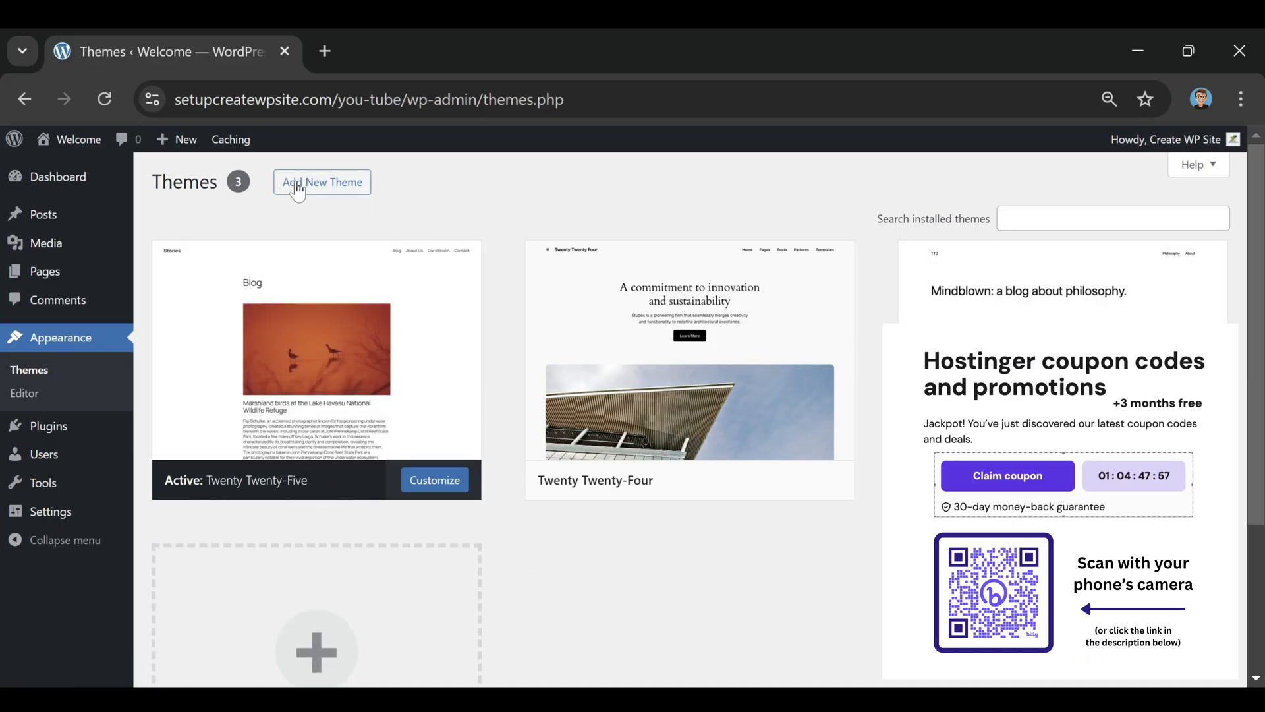
{"action": "scroll", "scroll_direction": "down", "scroll_amount": 3}
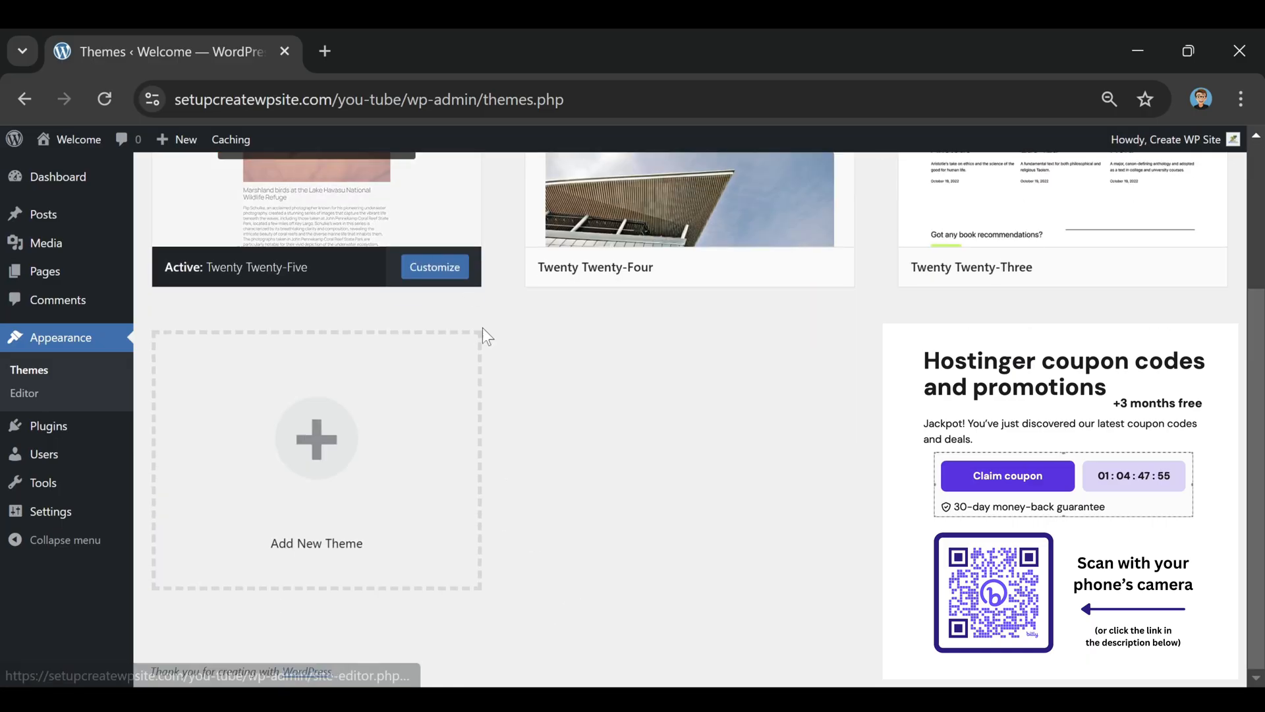
- Browse popular themes on the Add Themes page via Add New Theme
{"action": "left_click", "coordinate": [316, 439]}
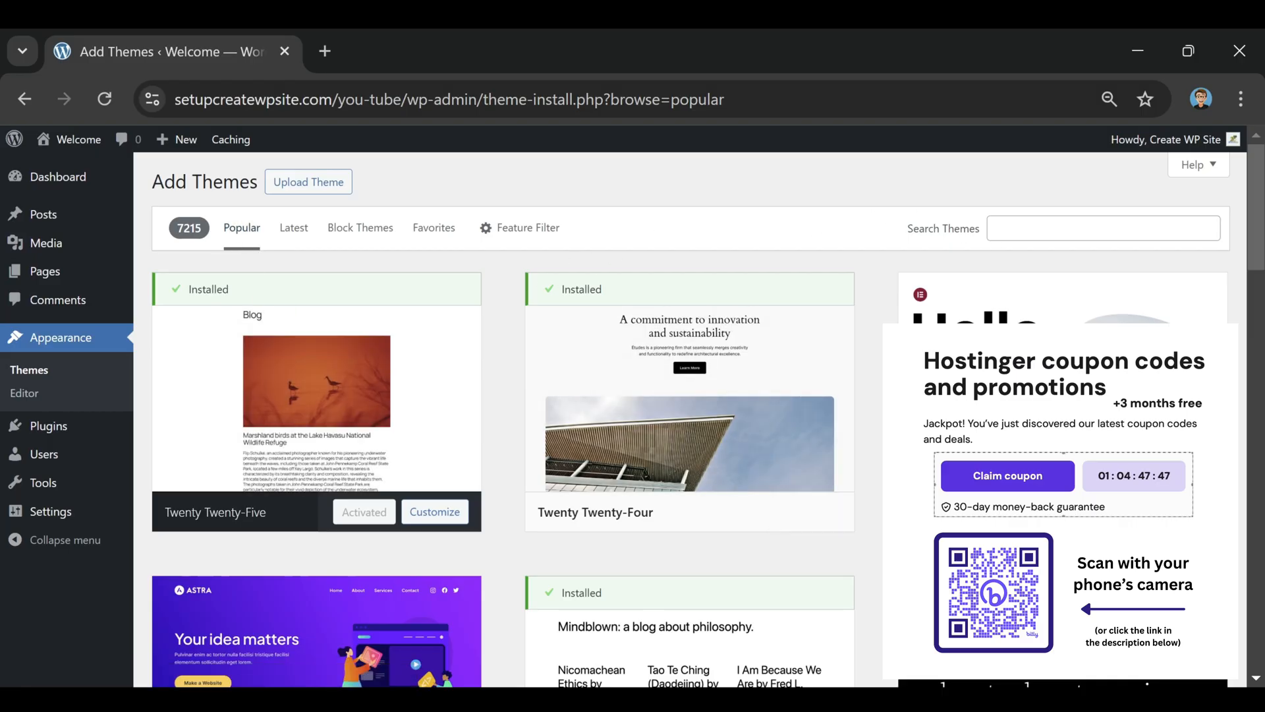
{"action": "mouse_move", "coordinate": [887, 184]}
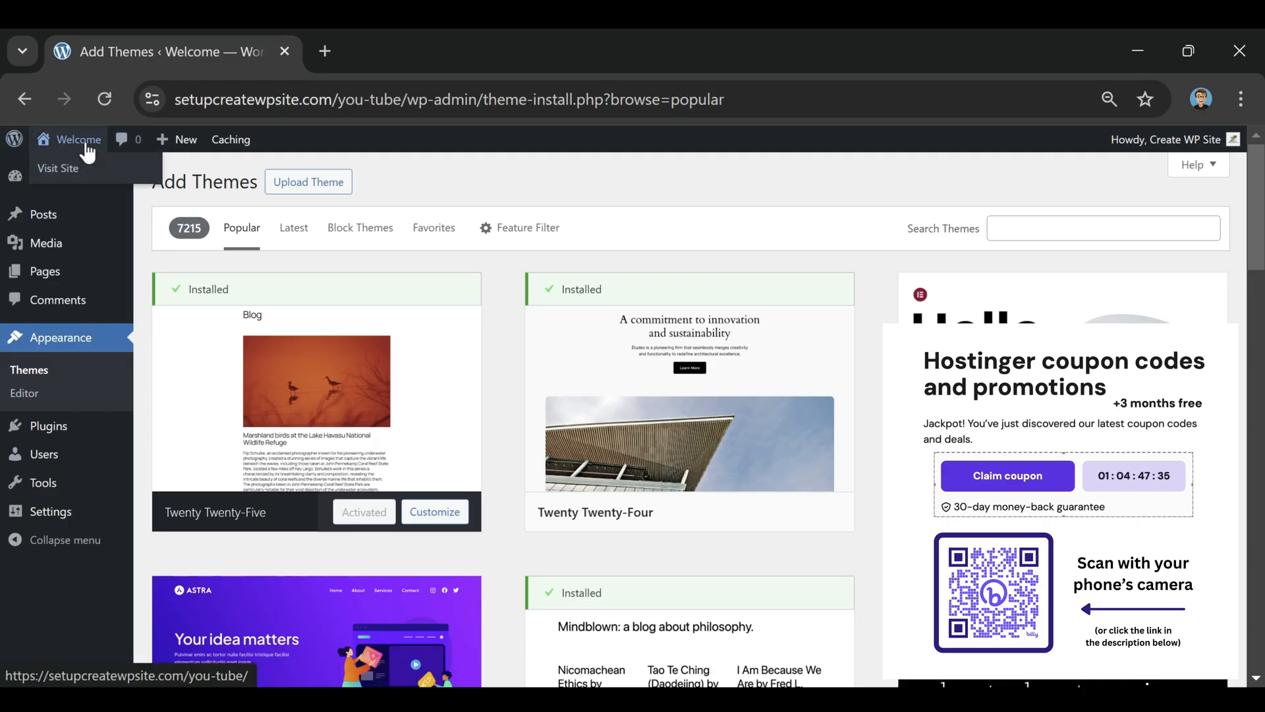
{"action": "mouse_move", "coordinate": [58, 168]}
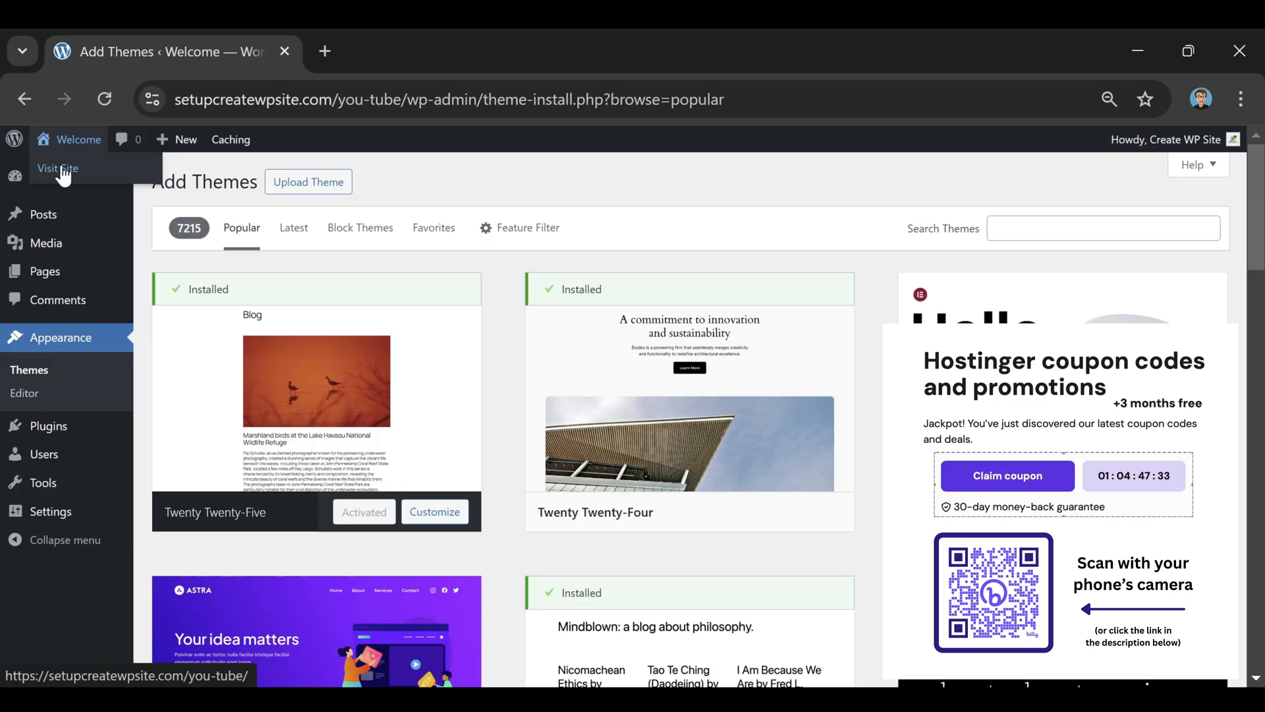
- Visit the live site from the admin bar's site name menu
{"action": "left_click", "coordinate": [58, 168]}
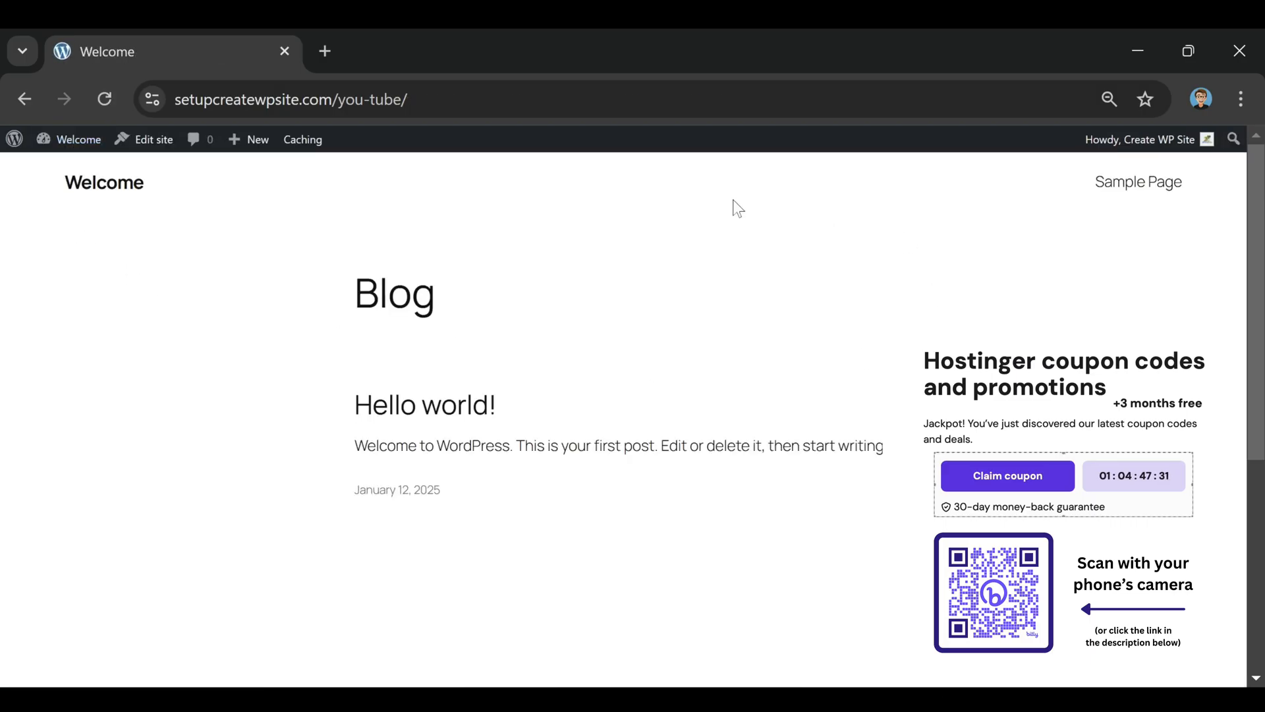
{"action": "mouse_move", "coordinate": [248, 304]}
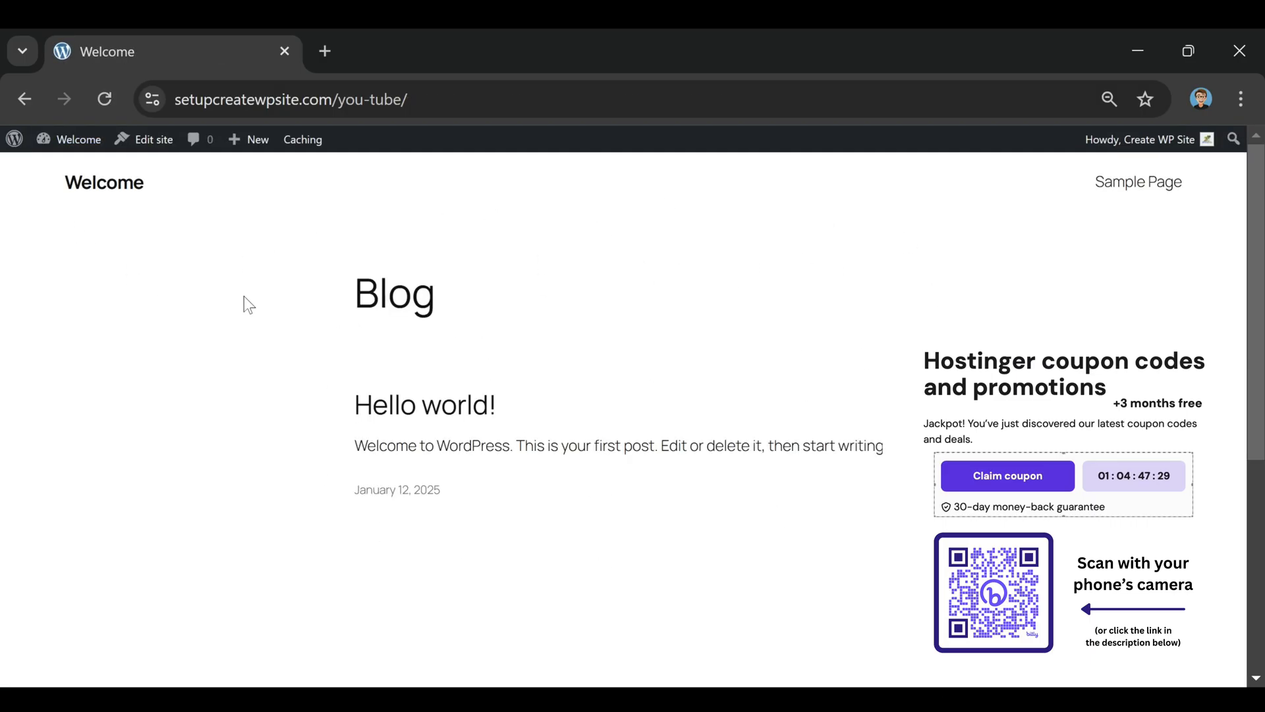
{"action": "mouse_move", "coordinate": [139, 321]}
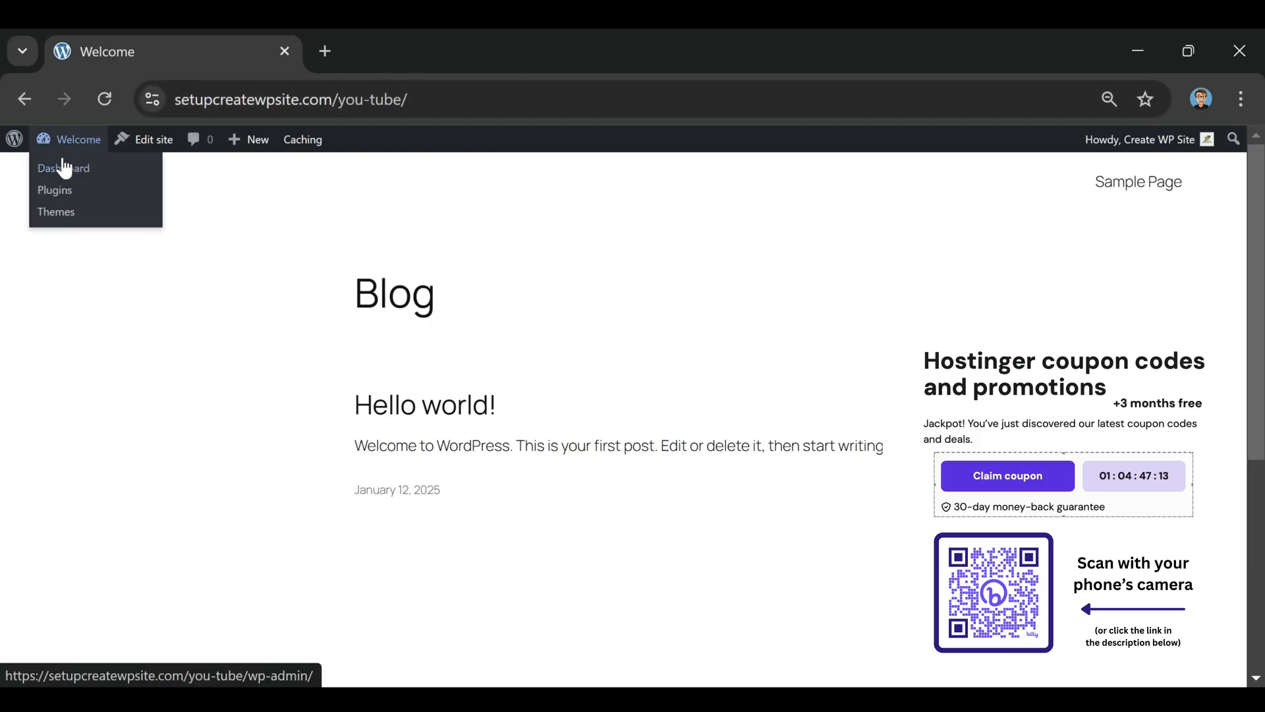
- Return to the Dashboard and open the public site in new browser tabs
{"action": "left_click", "coordinate": [64, 168]}
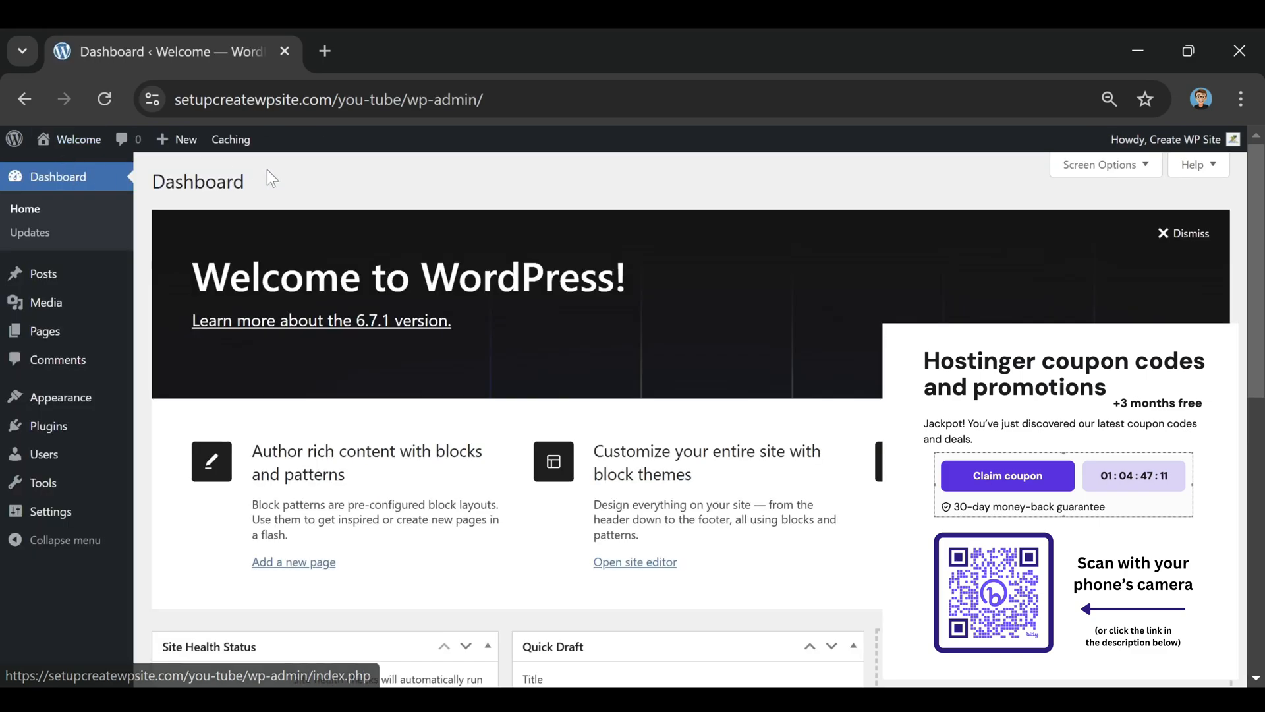
{"action": "mouse_move", "coordinate": [121, 139]}
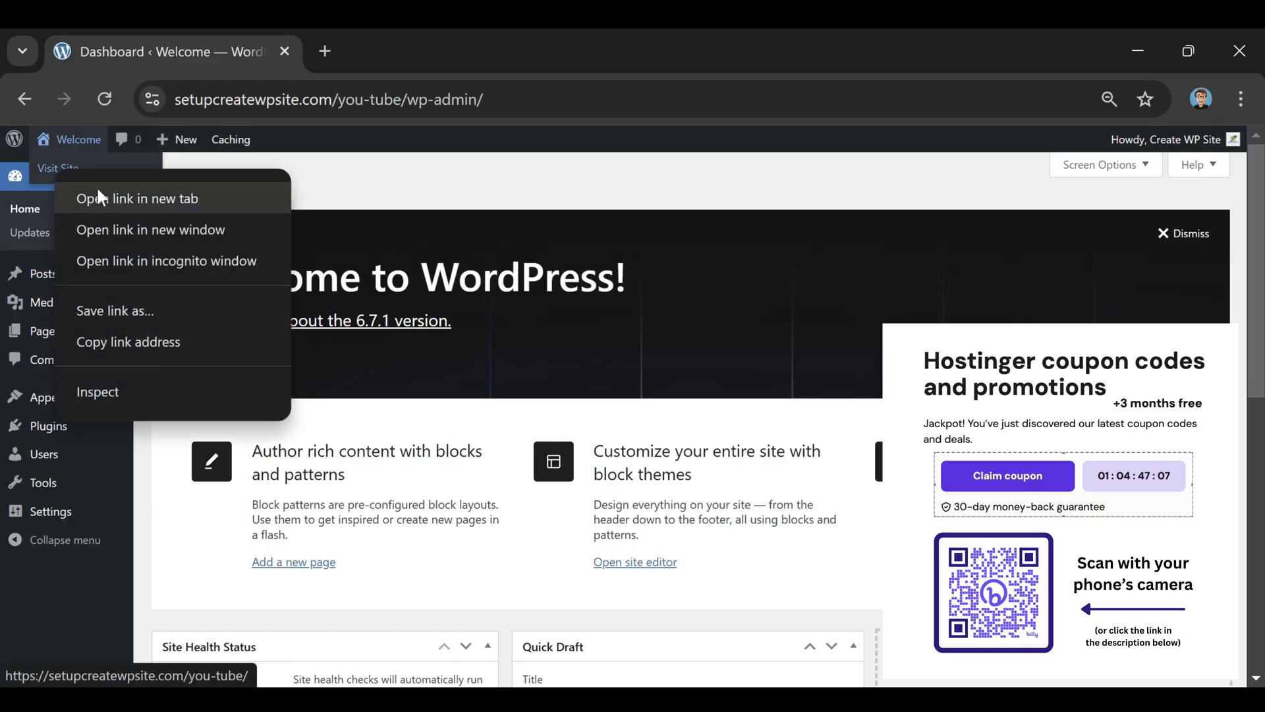
{"action": "left_click", "coordinate": [137, 198]}
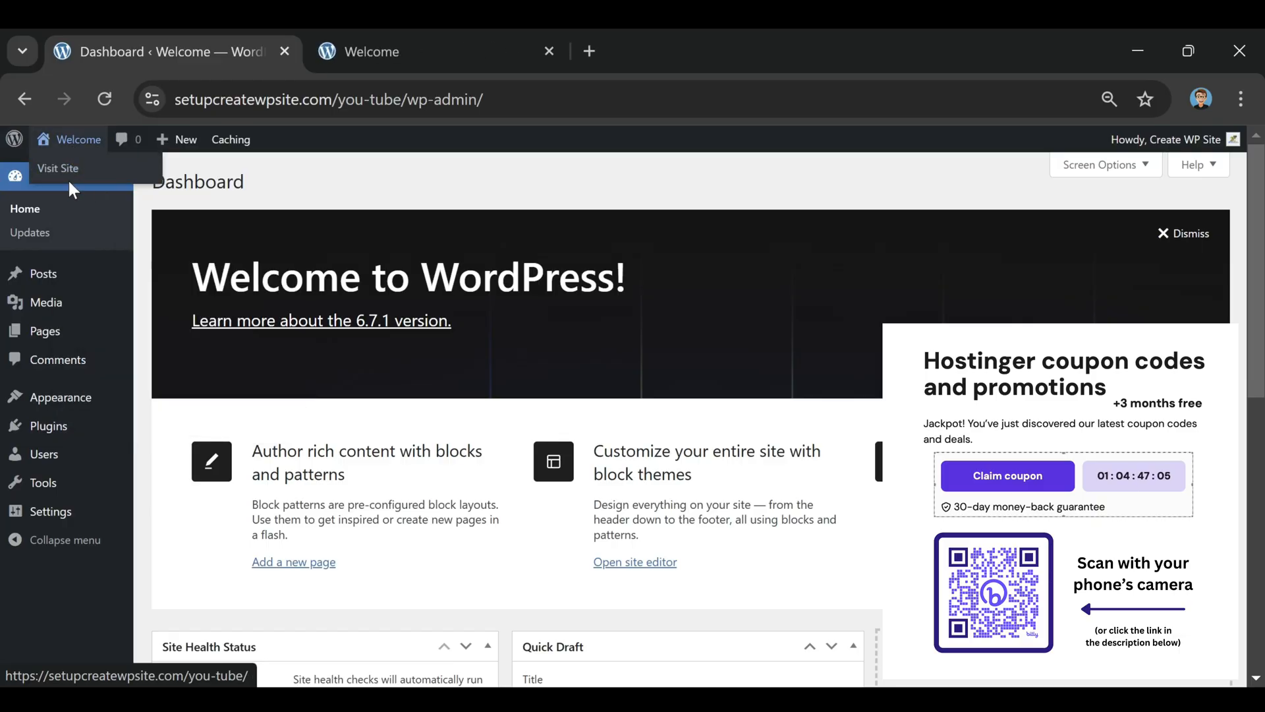
{"action": "left_click", "coordinate": [58, 168]}
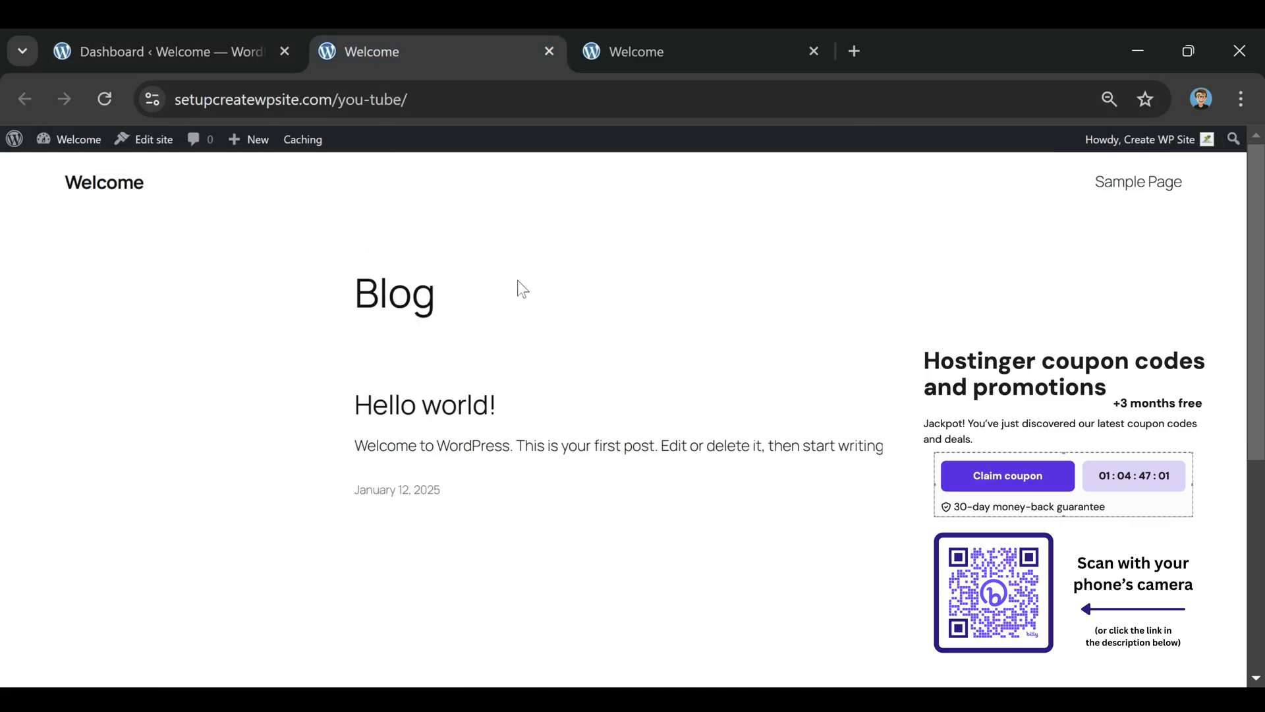
{"action": "mouse_move", "coordinate": [562, 305]}
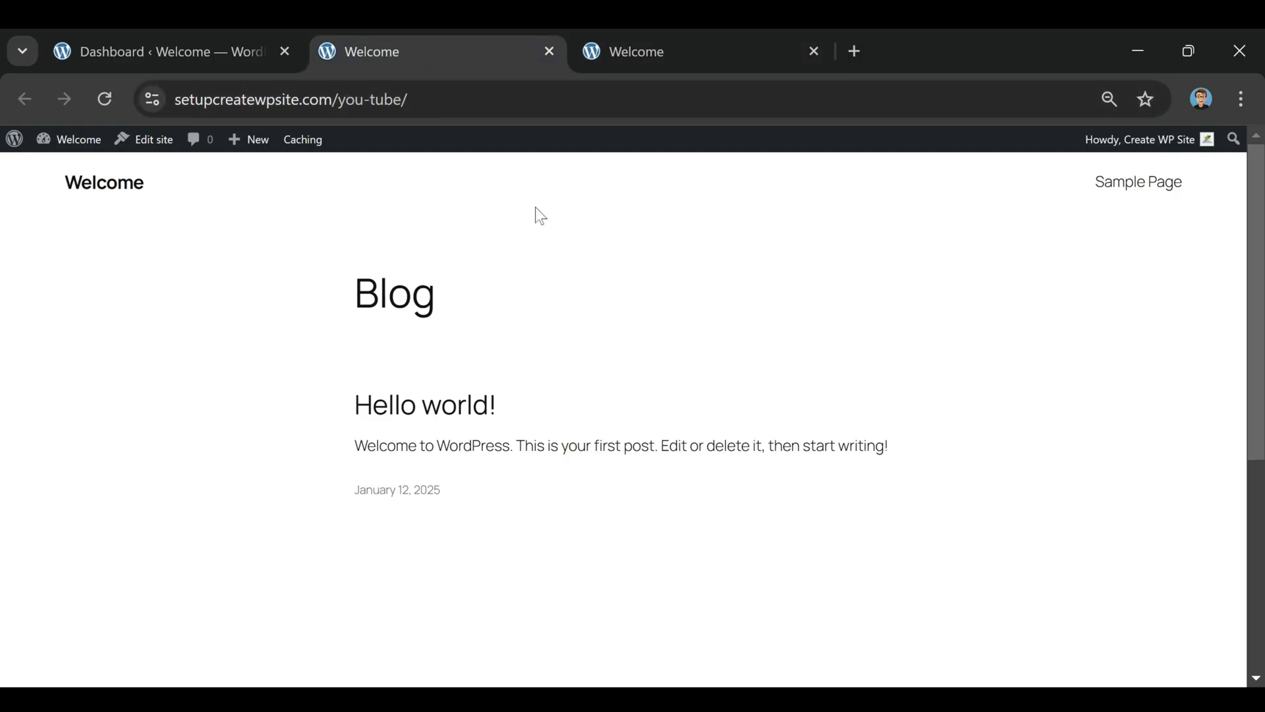
{"action": "mouse_move", "coordinate": [665, 384]}
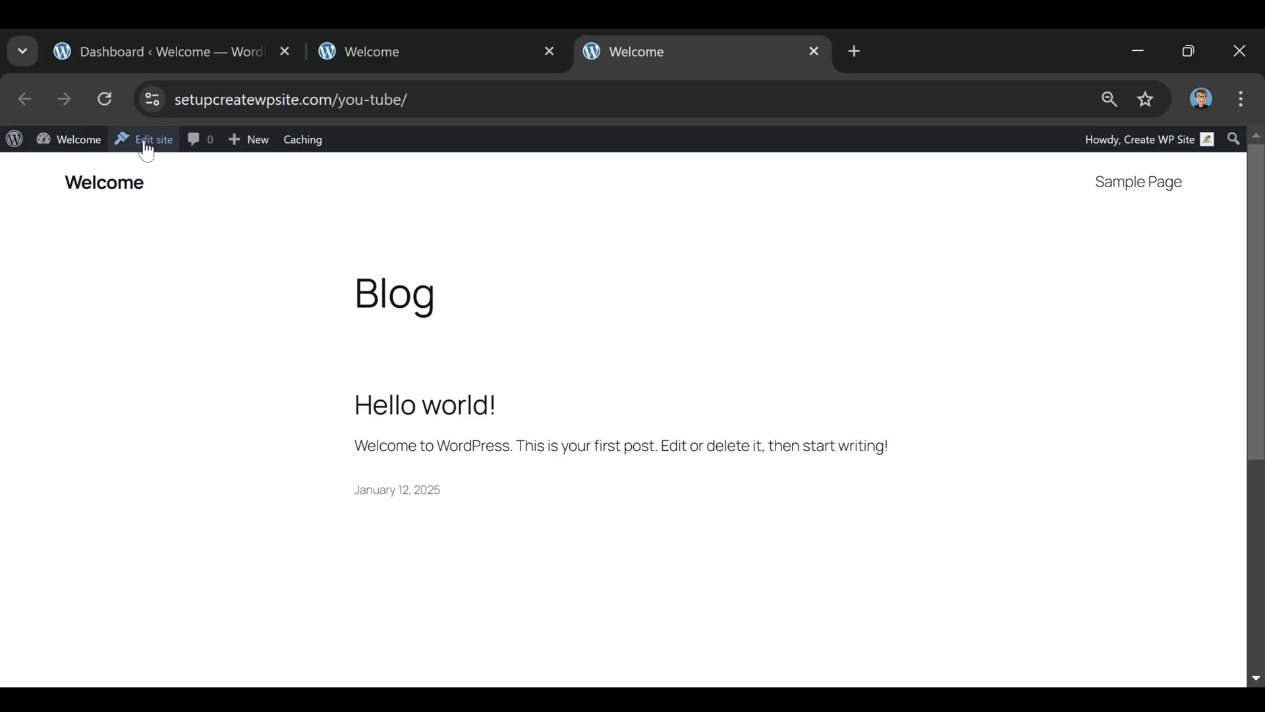
- Open the site editor, dismiss the welcome guide, and navigate to the Templates list
{"action": "left_click", "coordinate": [201, 139]}
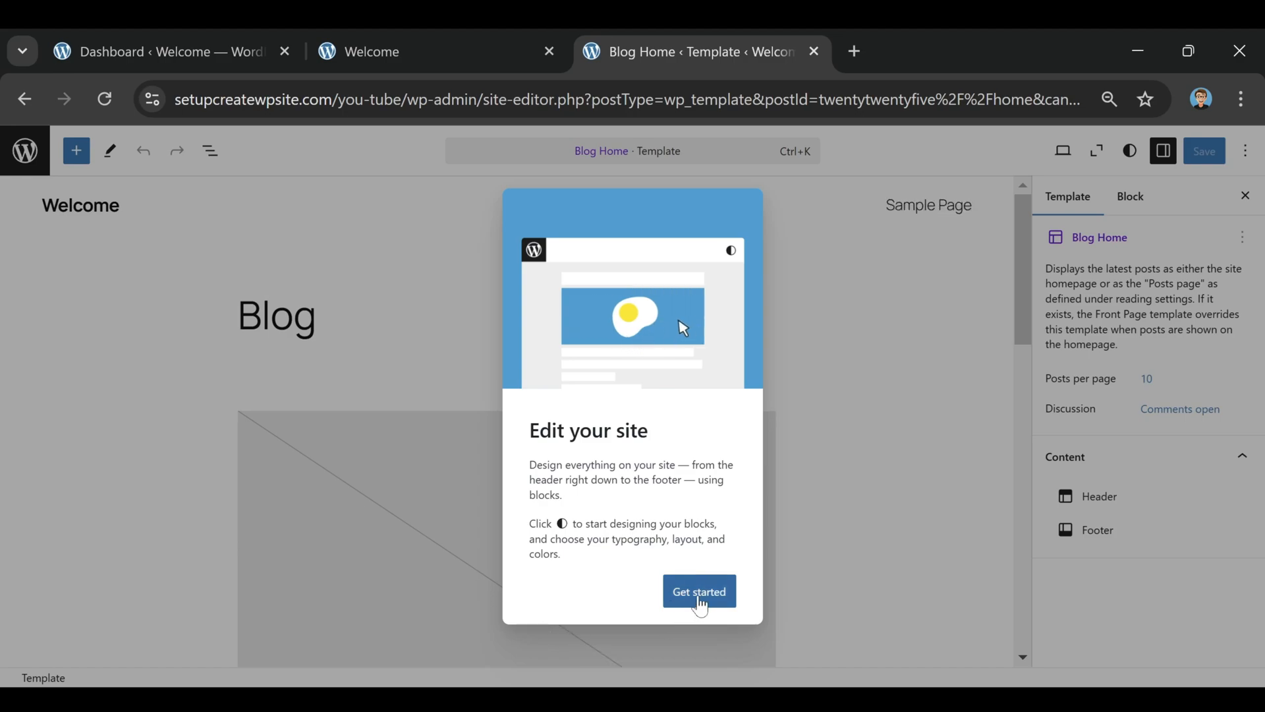
{"action": "left_click", "coordinate": [698, 590]}
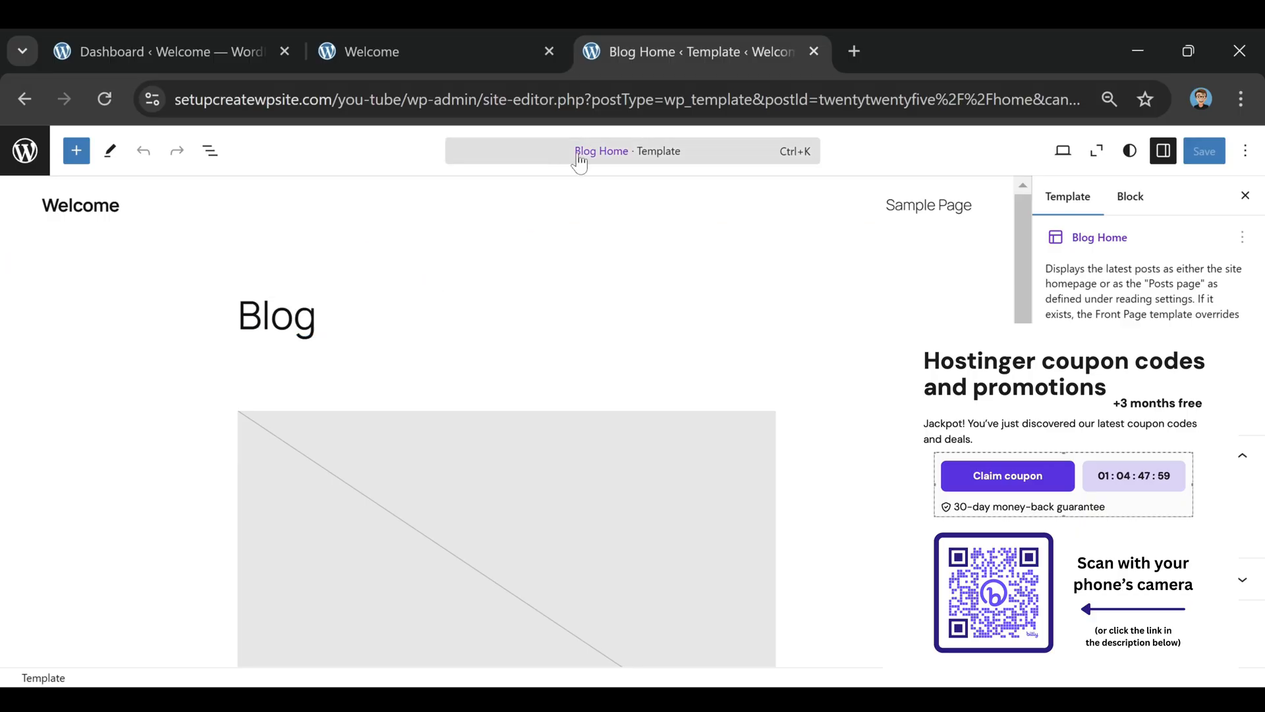
{"action": "left_click", "coordinate": [601, 151]}
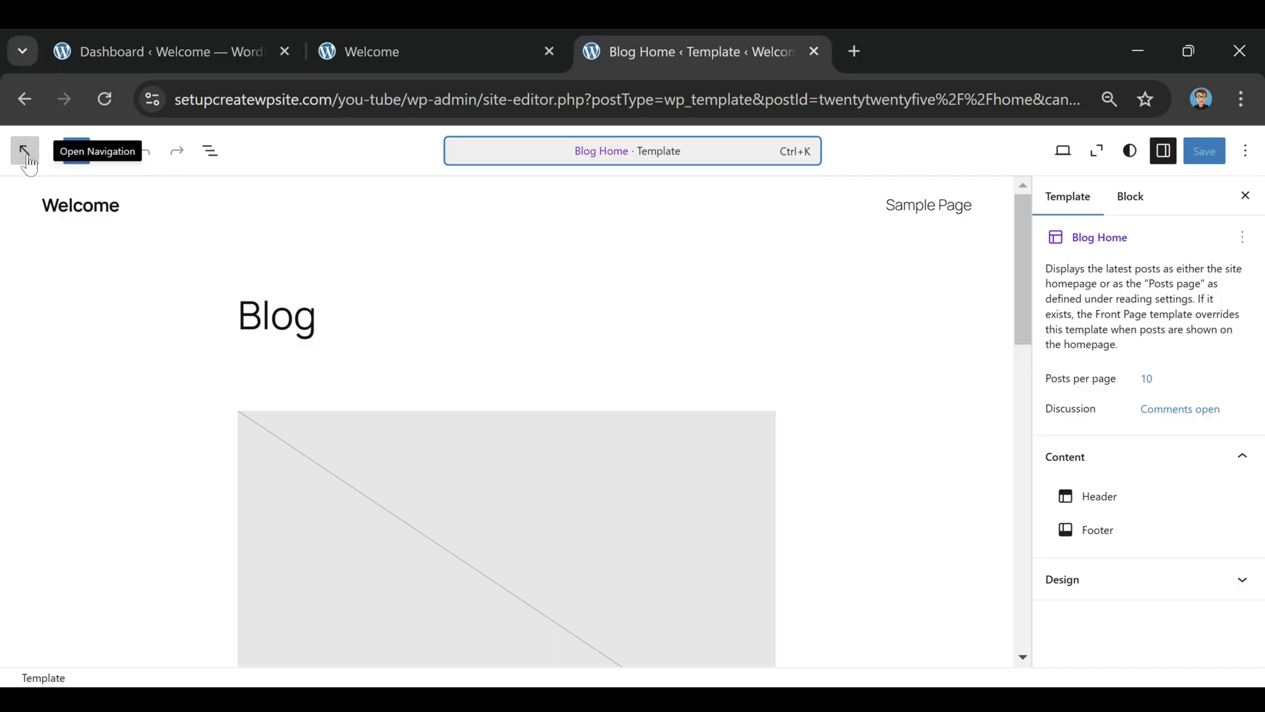
{"action": "left_click", "coordinate": [24, 151]}
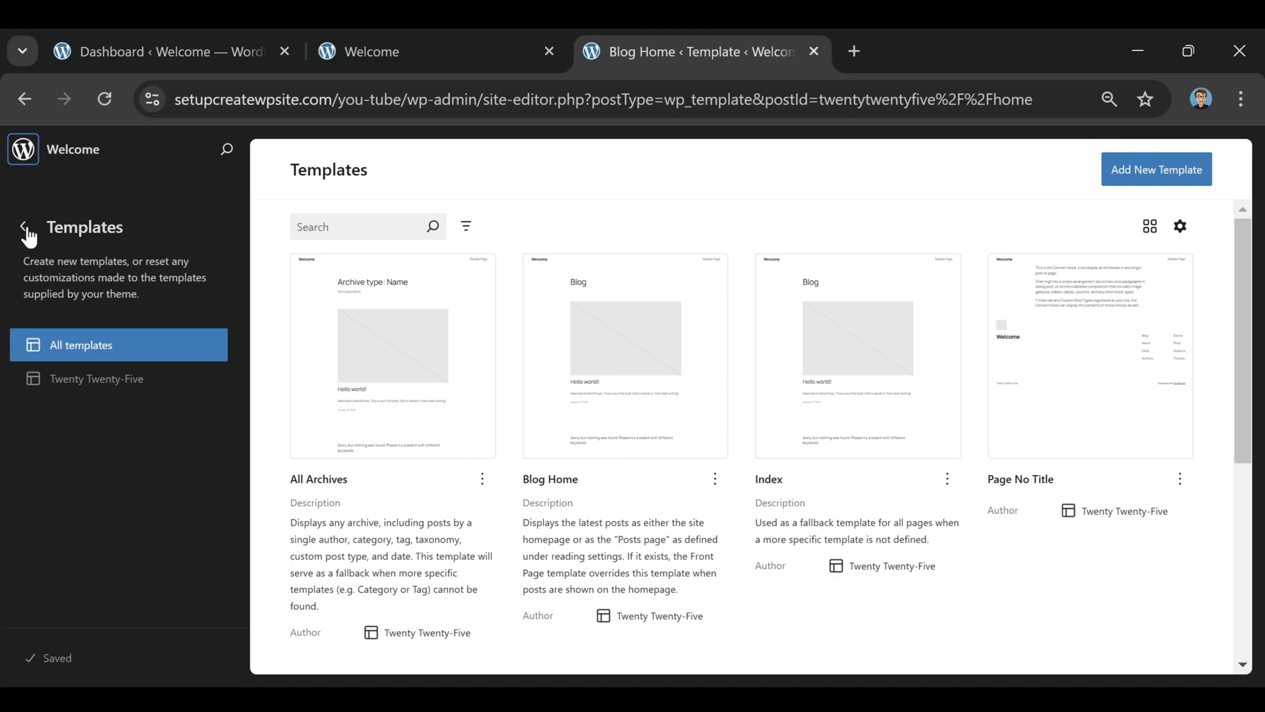
- Move Sample Page to the trash from the Pages list and confirm
{"action": "left_click", "coordinate": [23, 226]}
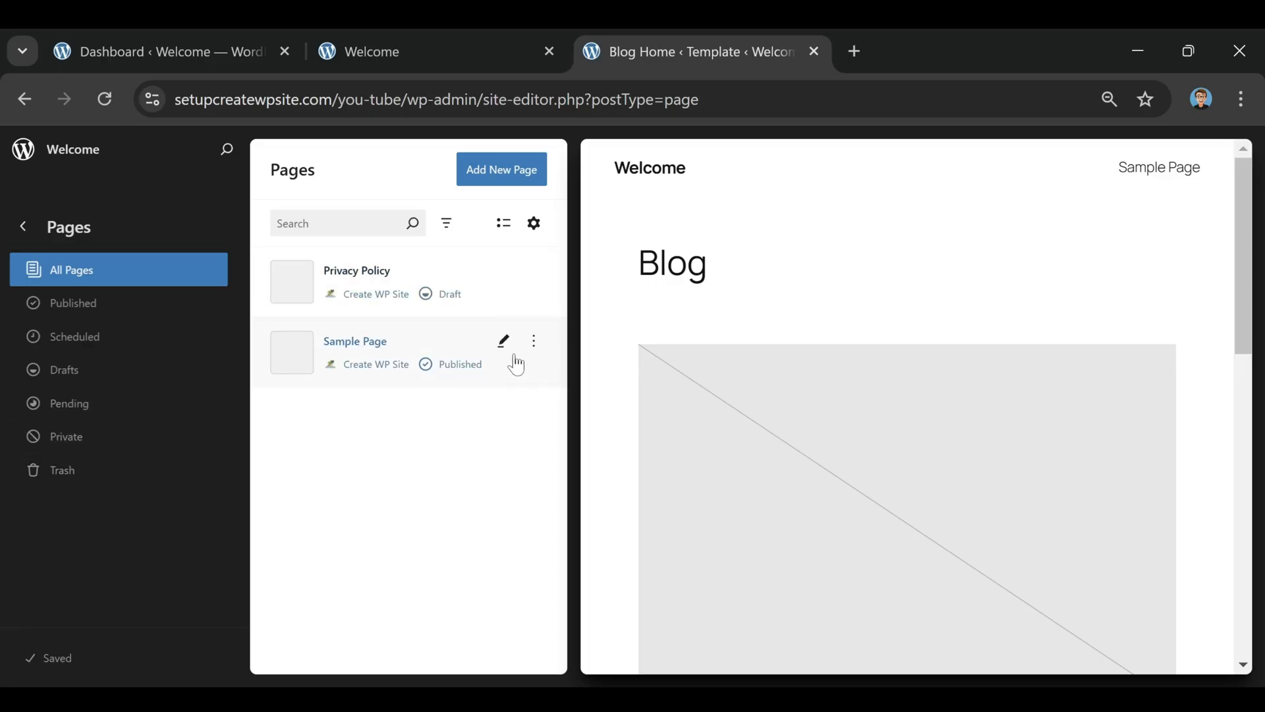
{"action": "left_click", "coordinate": [534, 340]}
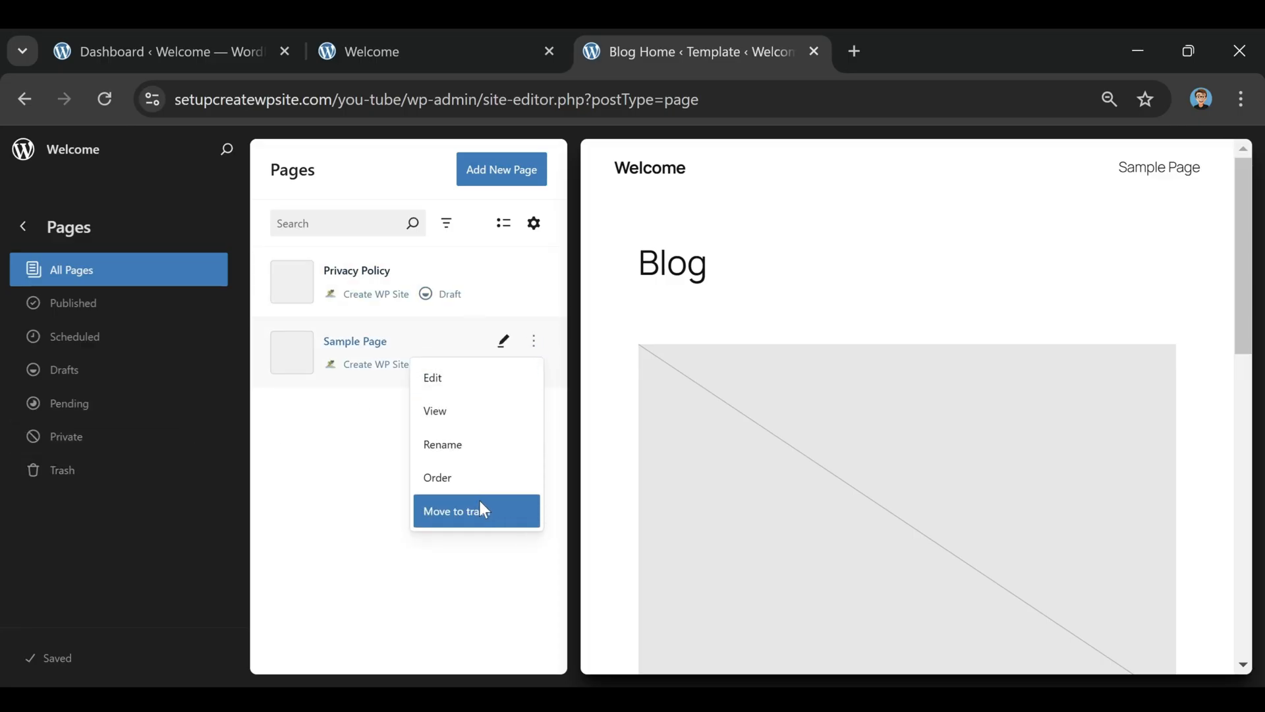
{"action": "left_click", "coordinate": [454, 510]}
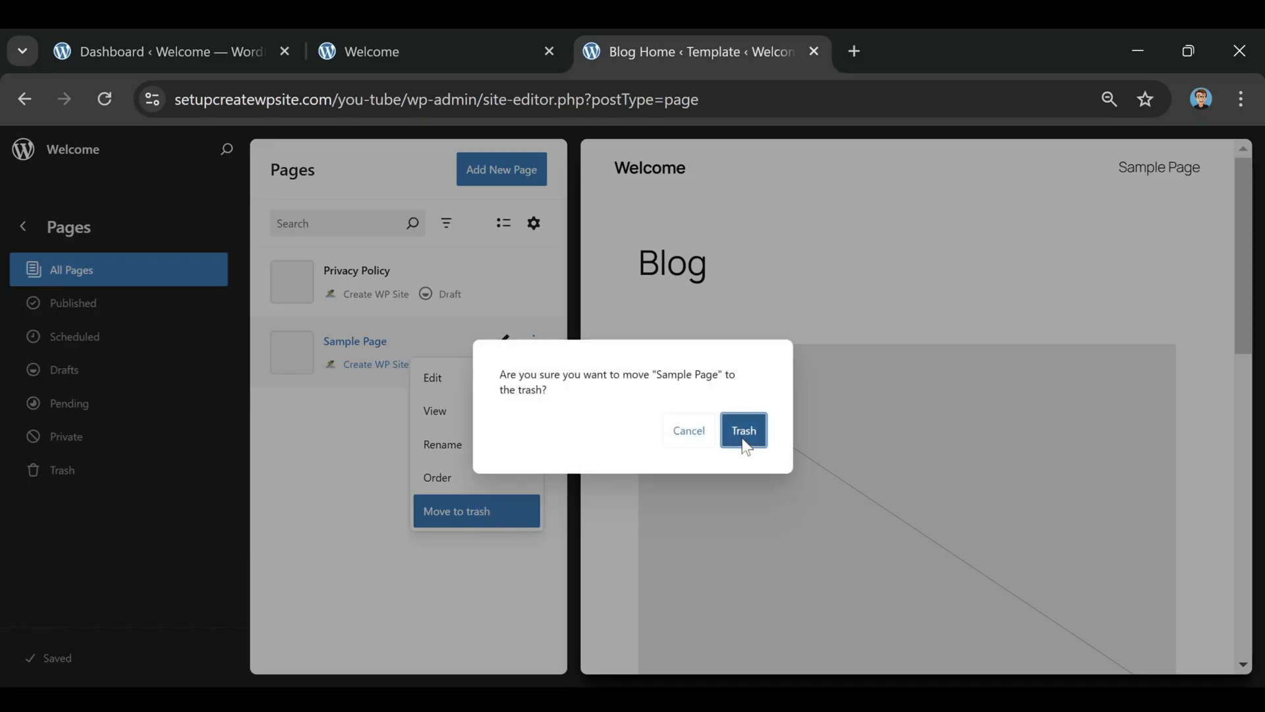
{"action": "left_click", "coordinate": [742, 429]}
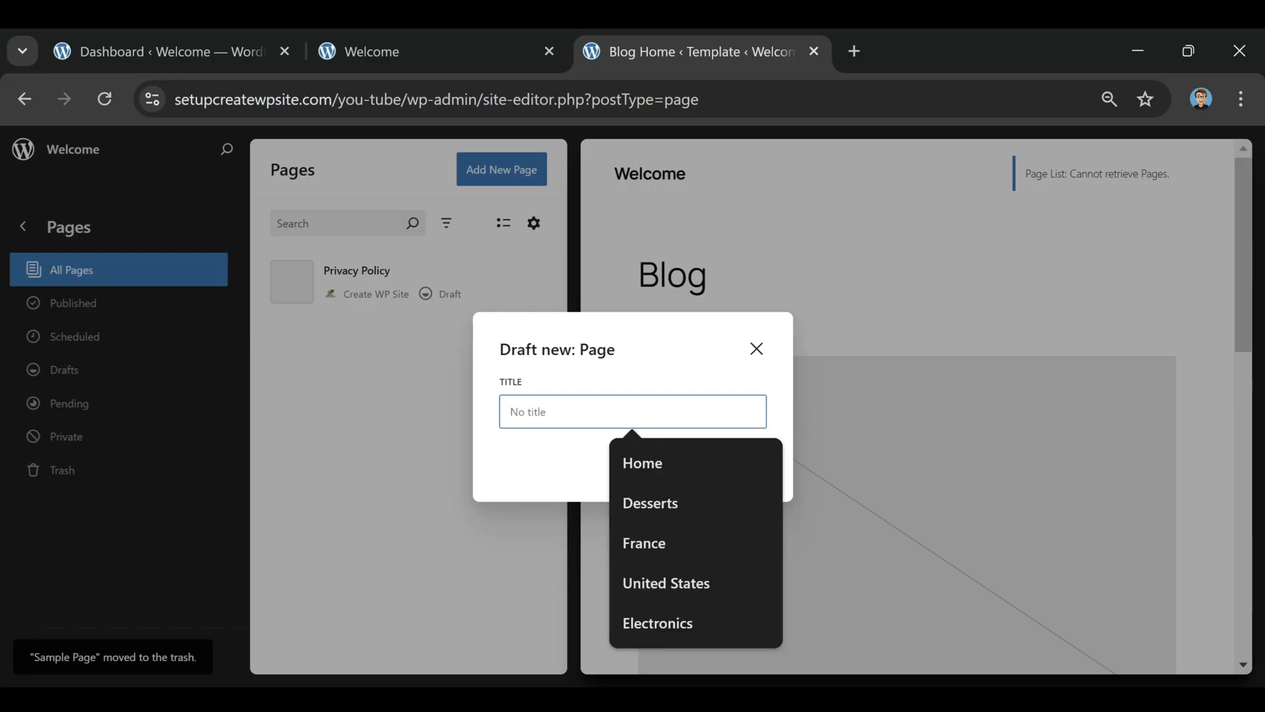
- Create and publish a page titled 'Home', skipping the pattern chooser, then return to Pages
{"action": "left_click", "coordinate": [642, 463]}
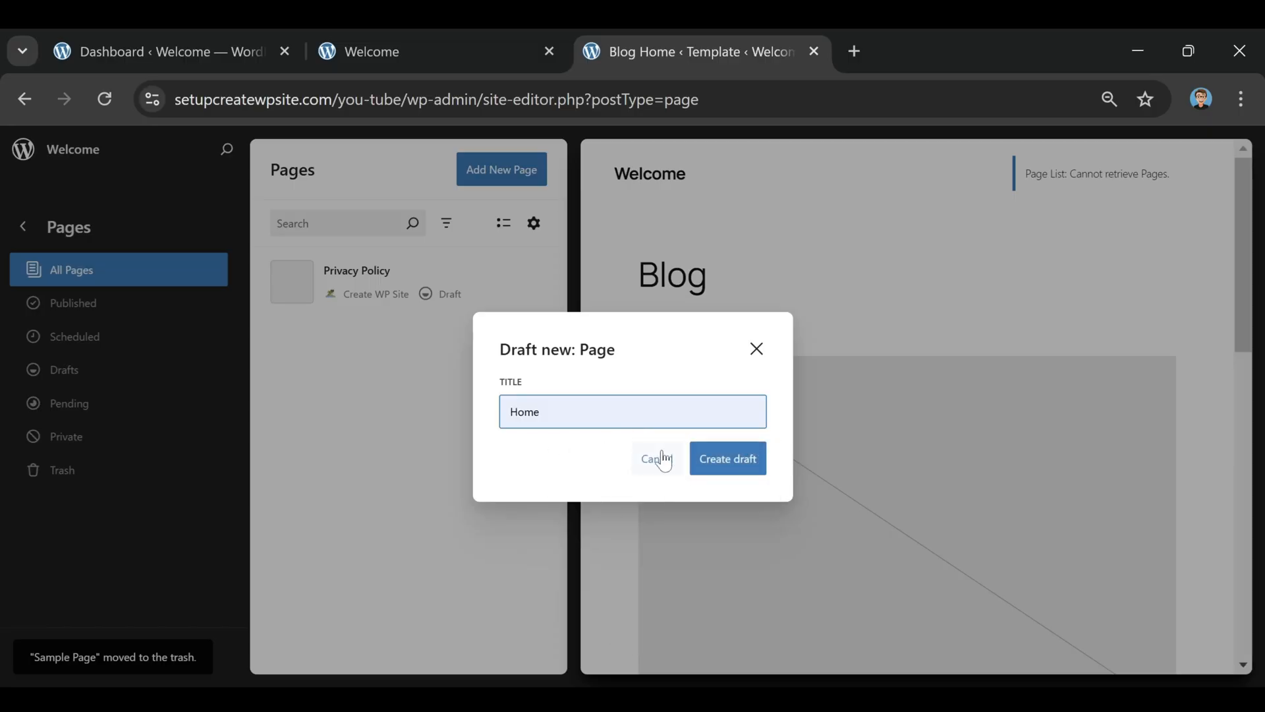
{"action": "left_click", "coordinate": [726, 459]}
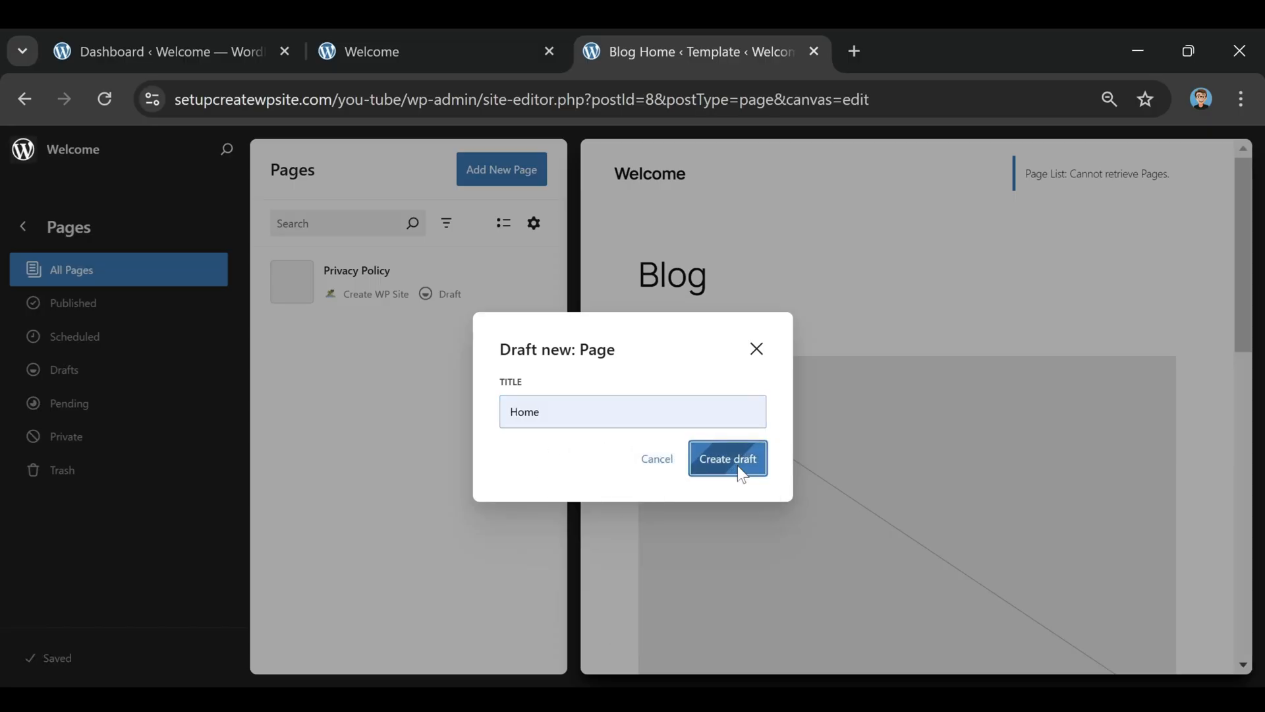
{"action": "left_click", "coordinate": [727, 459]}
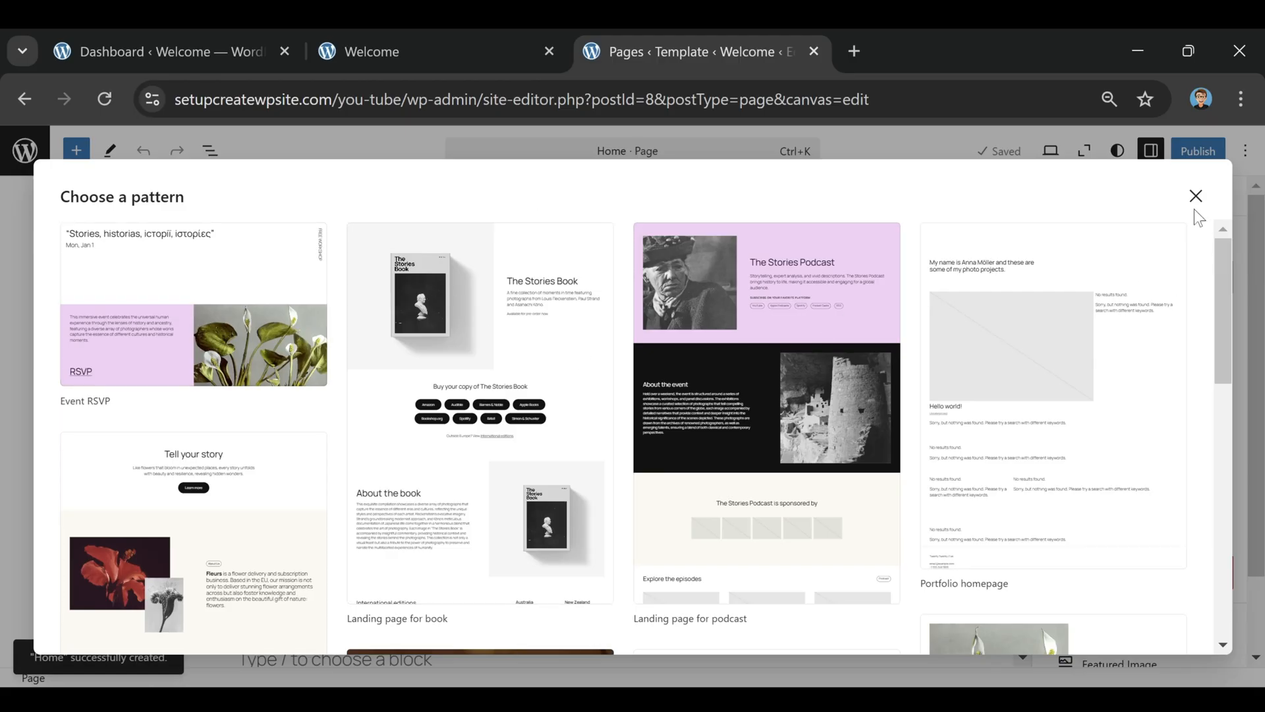
{"action": "left_click", "coordinate": [1195, 196]}
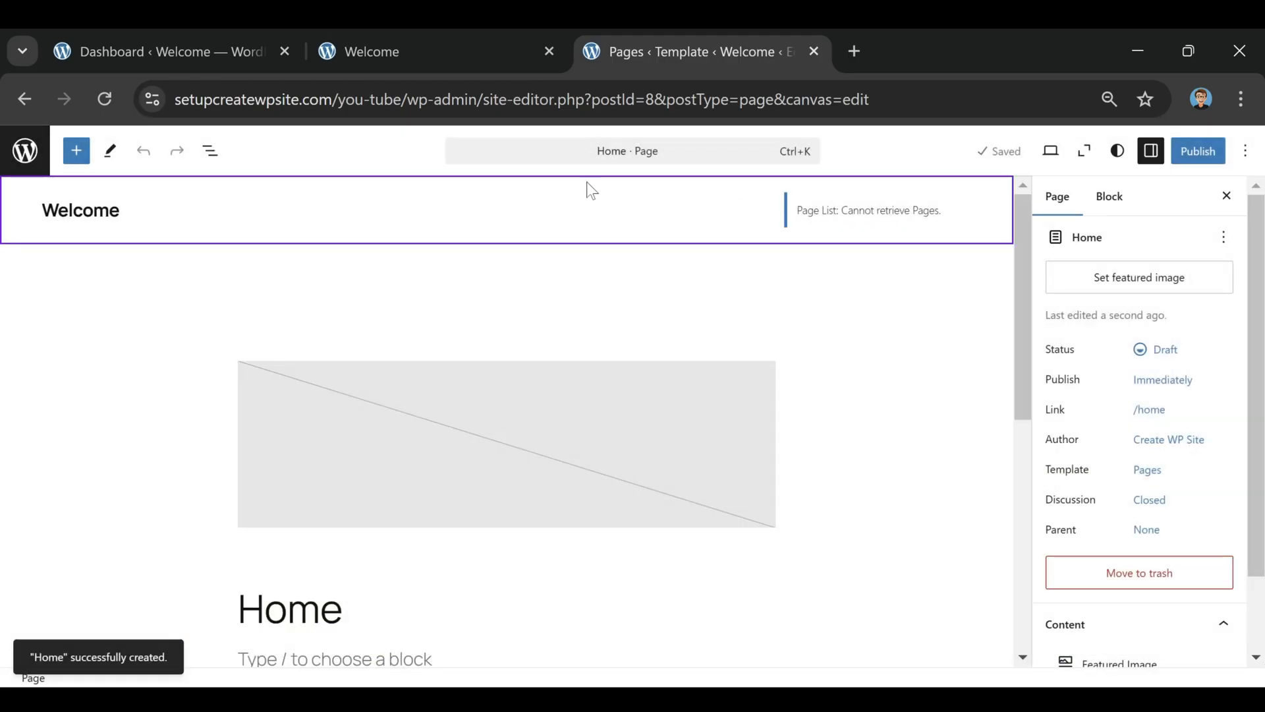
{"action": "left_click", "coordinate": [1197, 151]}
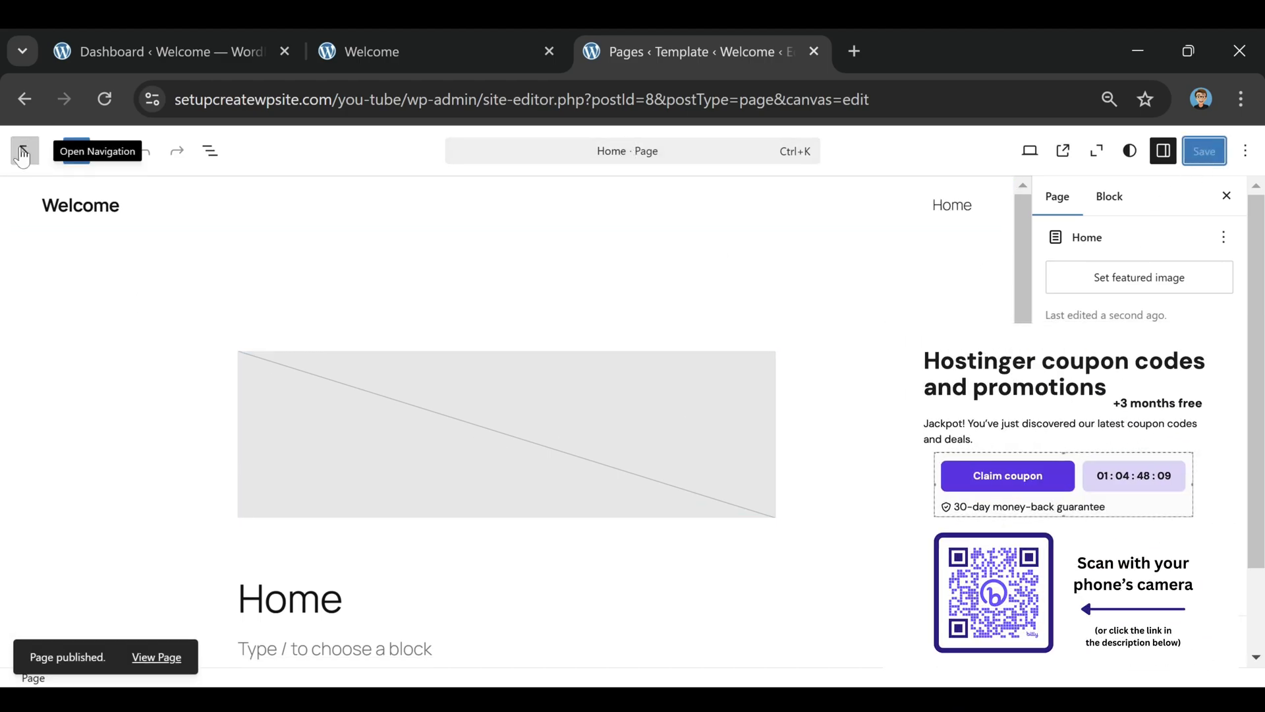
{"action": "left_click", "coordinate": [21, 151]}
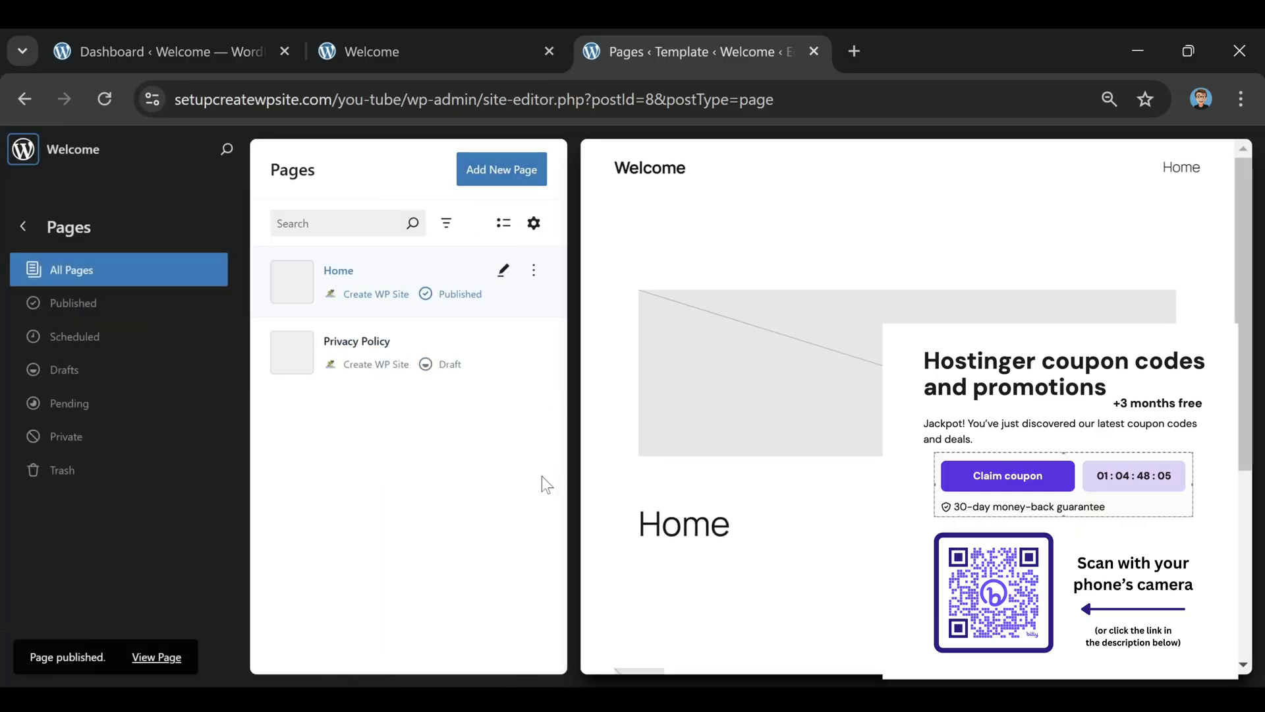
- Add a new page titled 'Blog', create the draft and publish it
{"action": "left_click", "coordinate": [500, 169]}
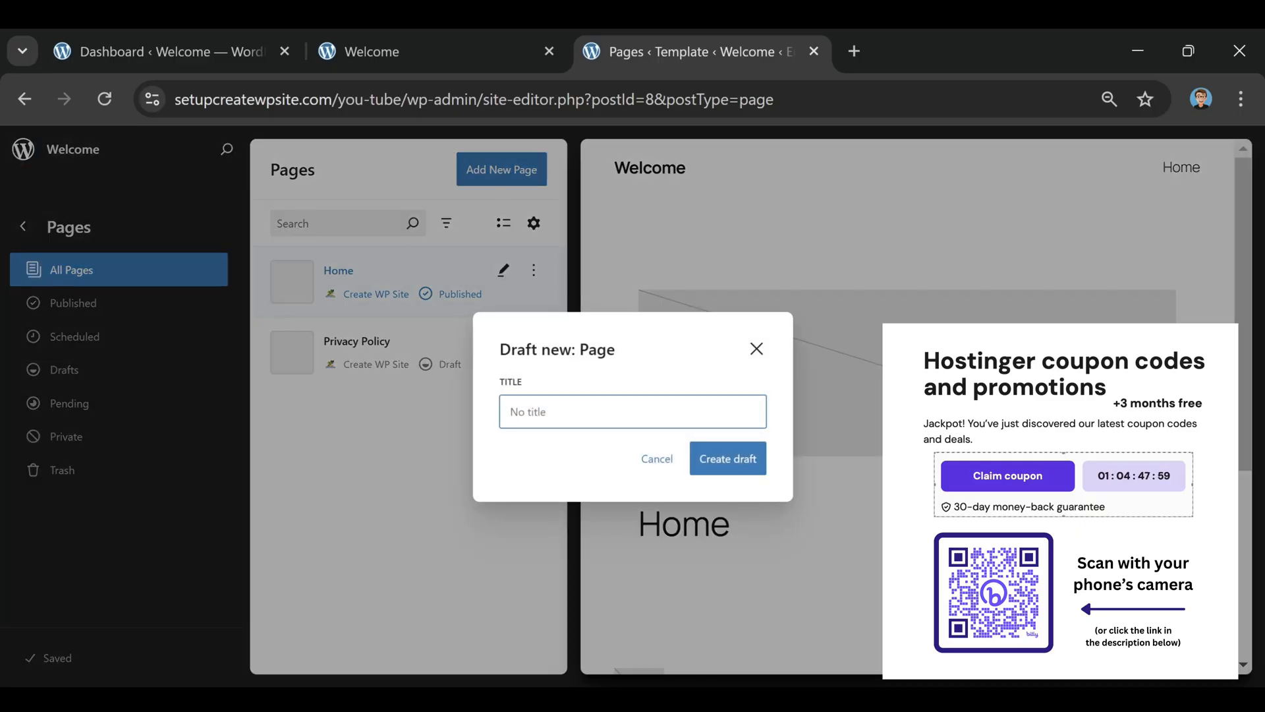
{"action": "type", "text": "B"}
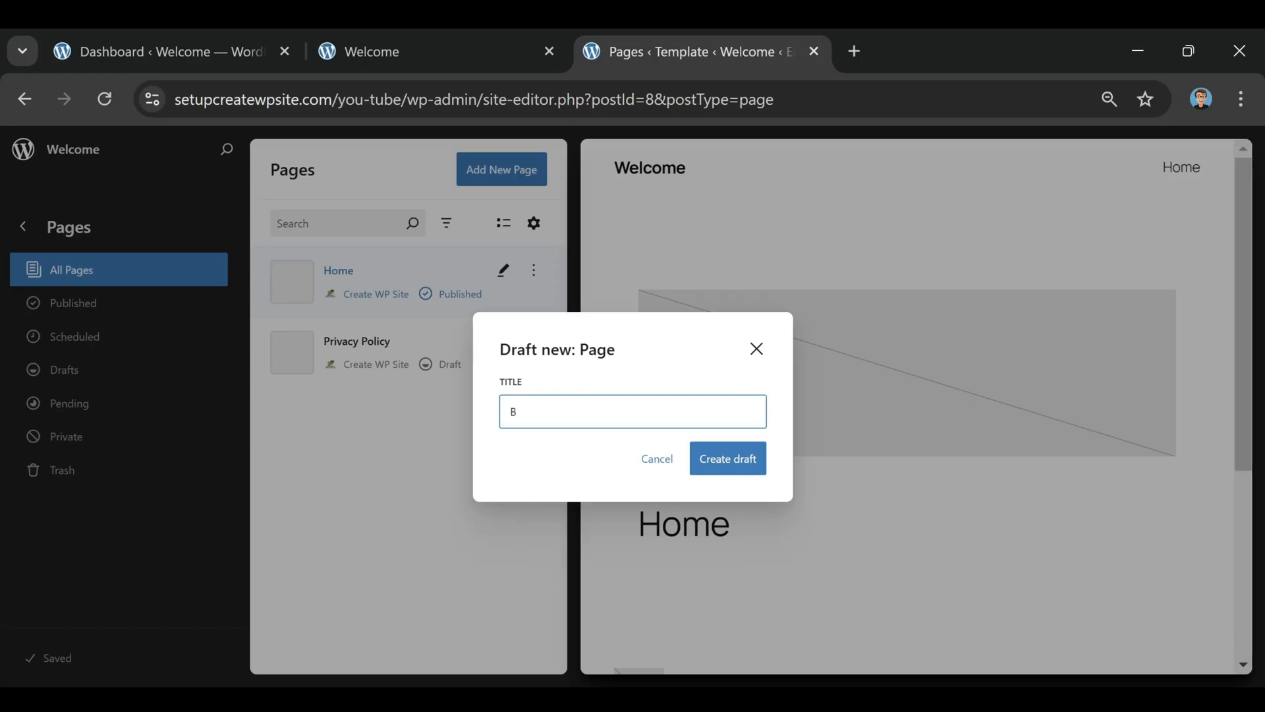
{"action": "type", "text": "log"}
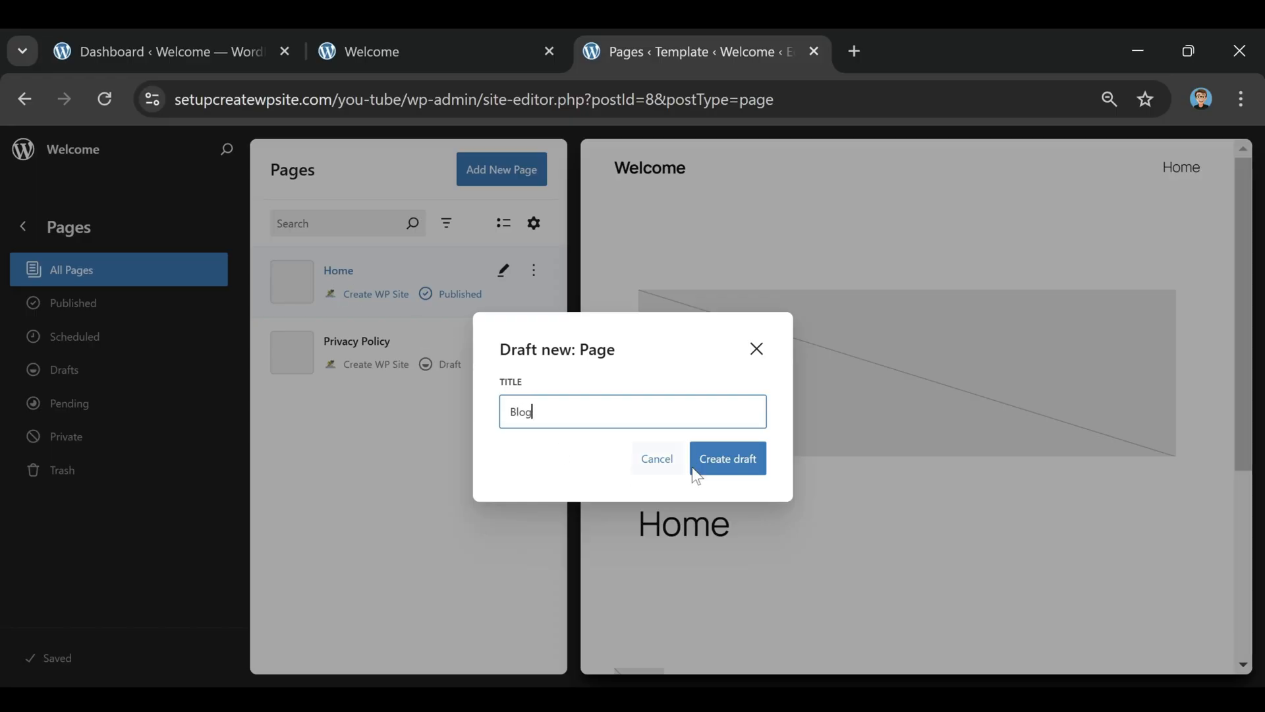
{"action": "left_click", "coordinate": [726, 459]}
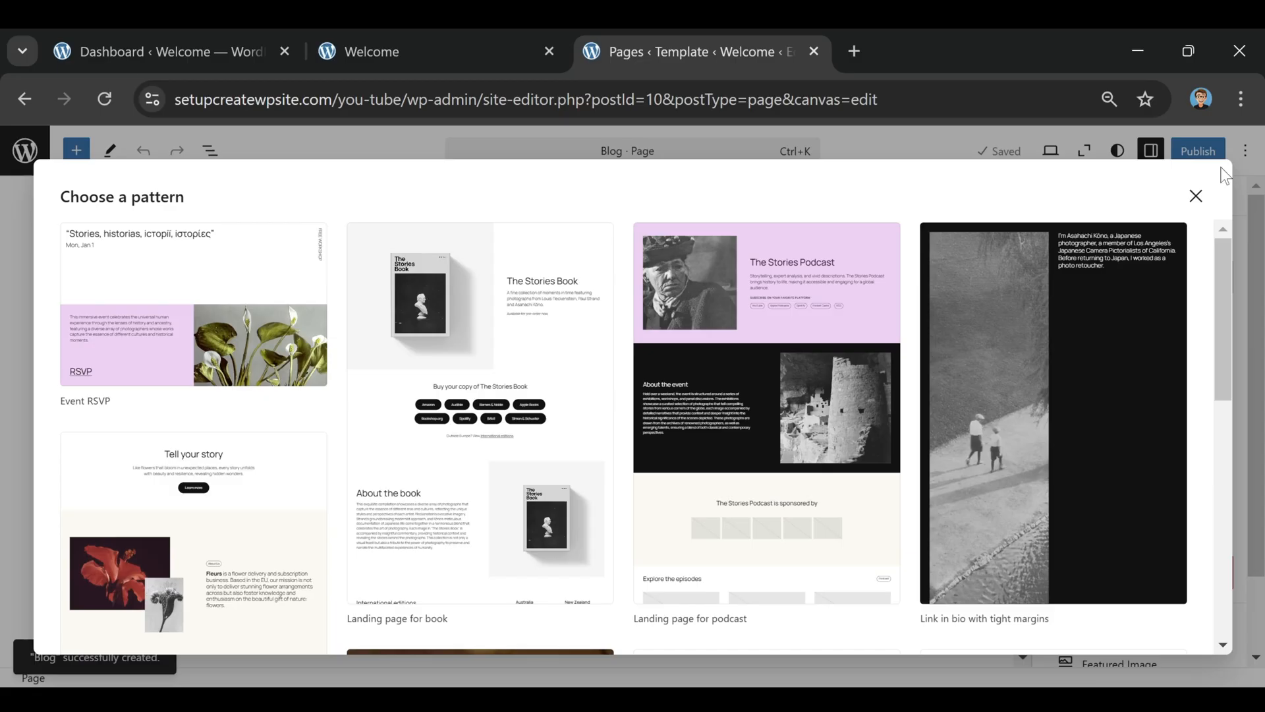
{"action": "left_click", "coordinate": [1196, 196]}
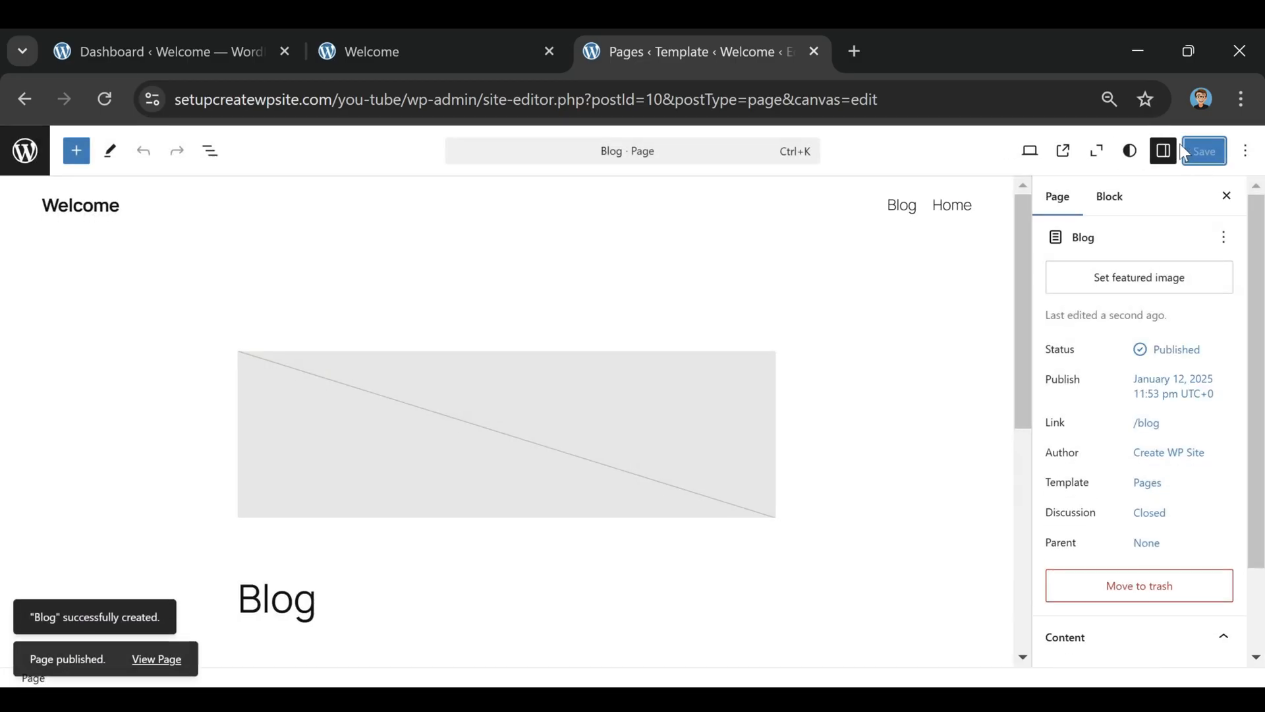